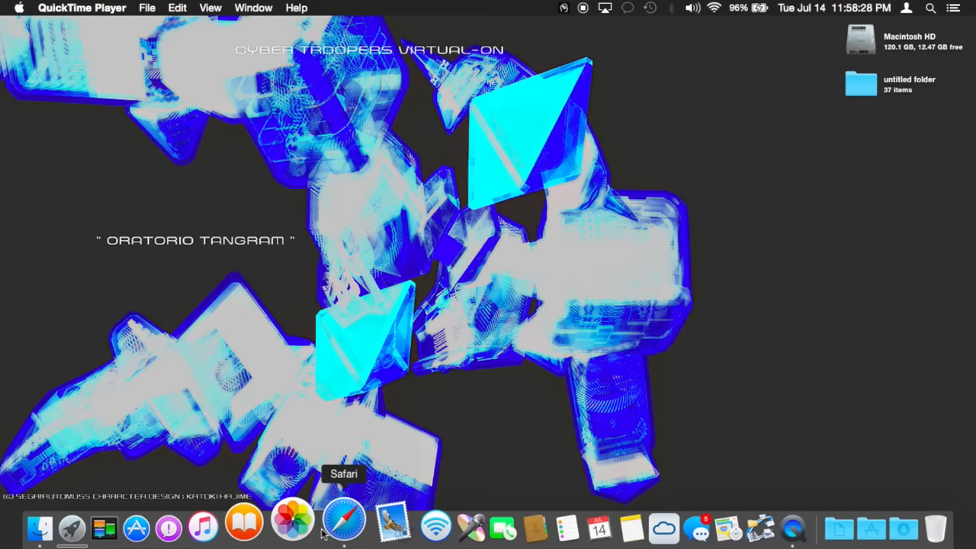
- Bring up Safari on the LaptopAid eBay store and run the TS-L633 lightscribe search
{"action": "left_click", "coordinate": [345, 522]}
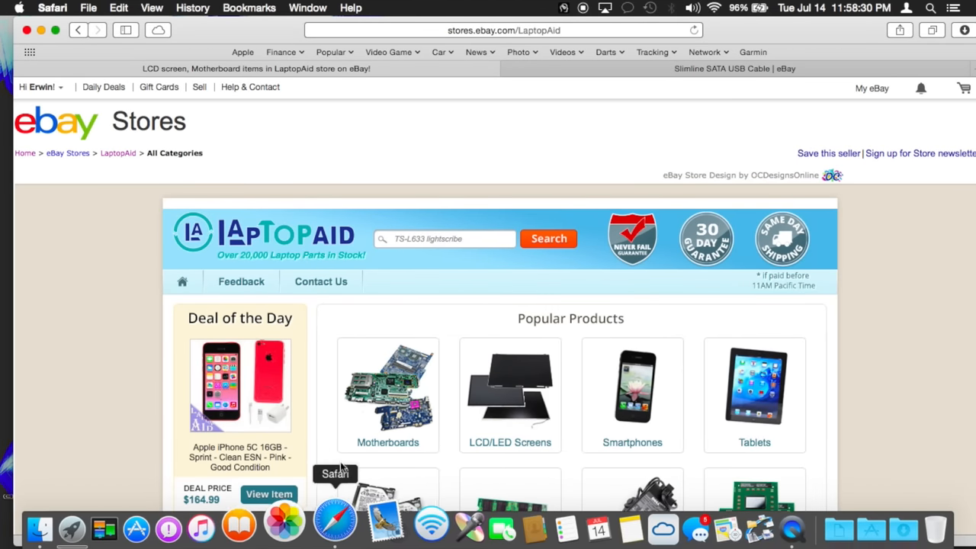
{"action": "scroll", "scroll_direction": "down", "scroll_amount": 3}
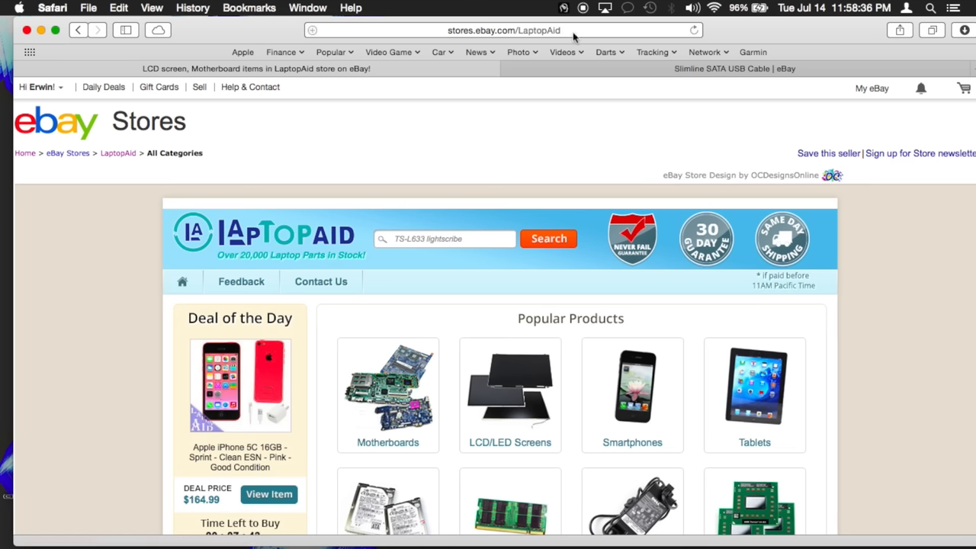
{"action": "mouse_move", "coordinate": [494, 256]}
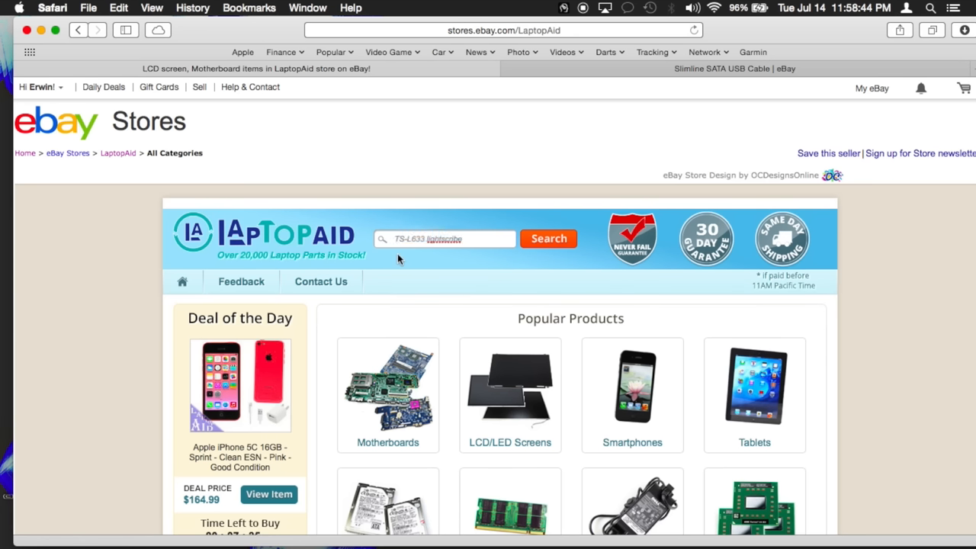
{"action": "mouse_move", "coordinate": [435, 305]}
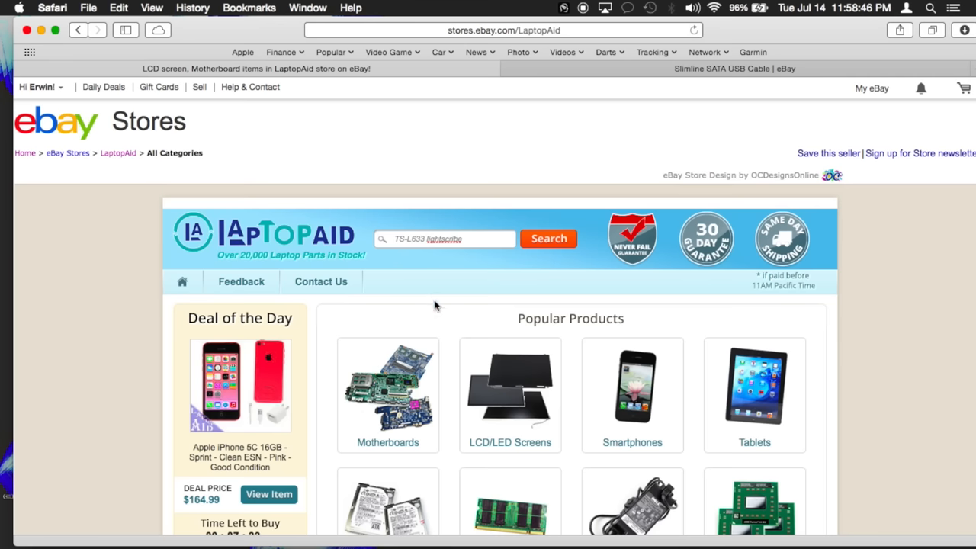
{"action": "scroll", "scroll_direction": "down", "scroll_amount": 3}
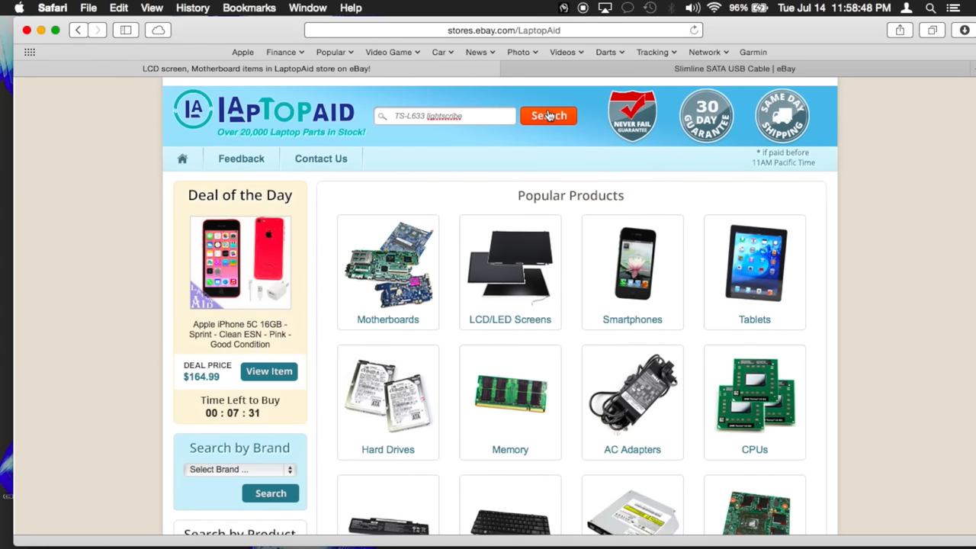
{"action": "left_click", "coordinate": [549, 116]}
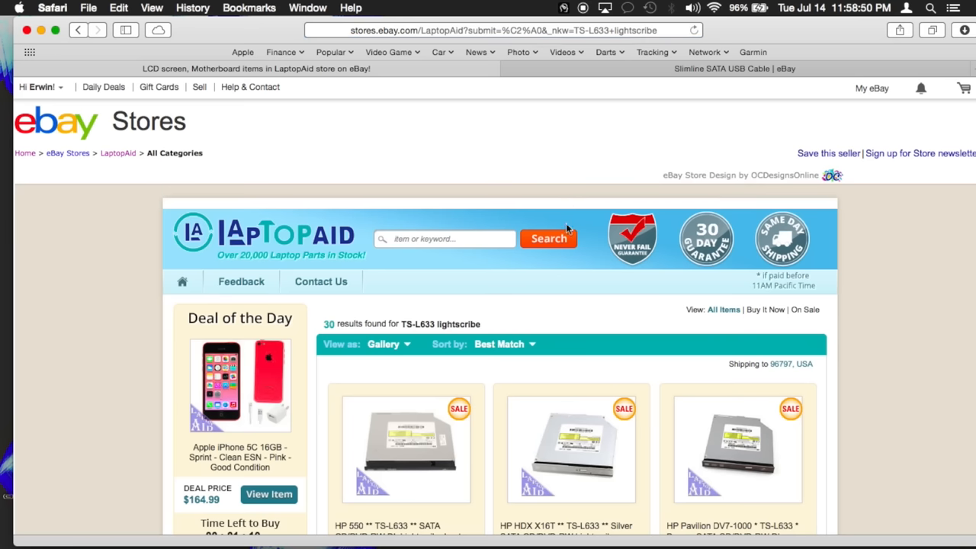
- Browse the 30 drive results and choose the HP Pavilion DV5-1000 TS-L633 listing
{"action": "scroll", "scroll_direction": "down", "scroll_amount": 3}
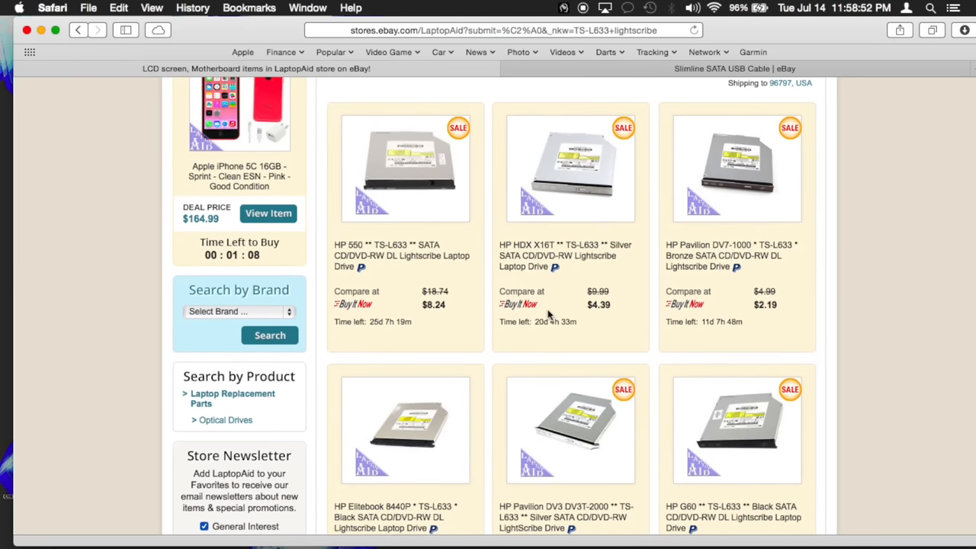
{"action": "scroll", "scroll_direction": "down", "scroll_amount": 3}
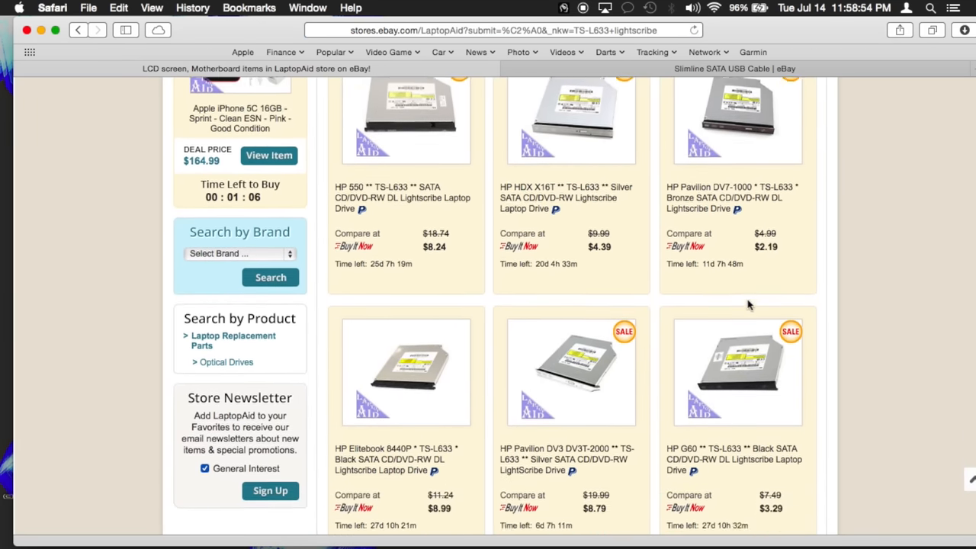
{"action": "scroll", "scroll_direction": "down", "scroll_amount": 3}
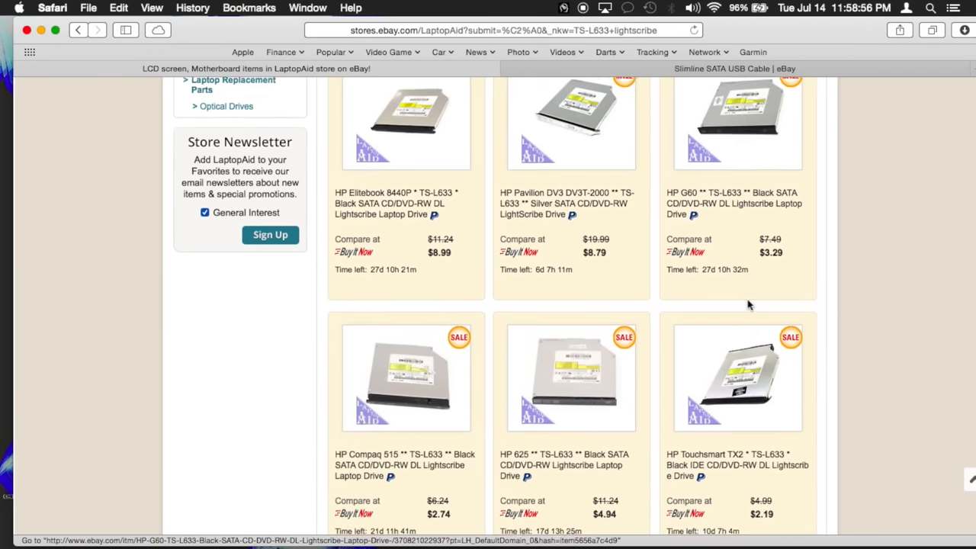
{"action": "scroll", "scroll_direction": "down", "scroll_amount": 3}
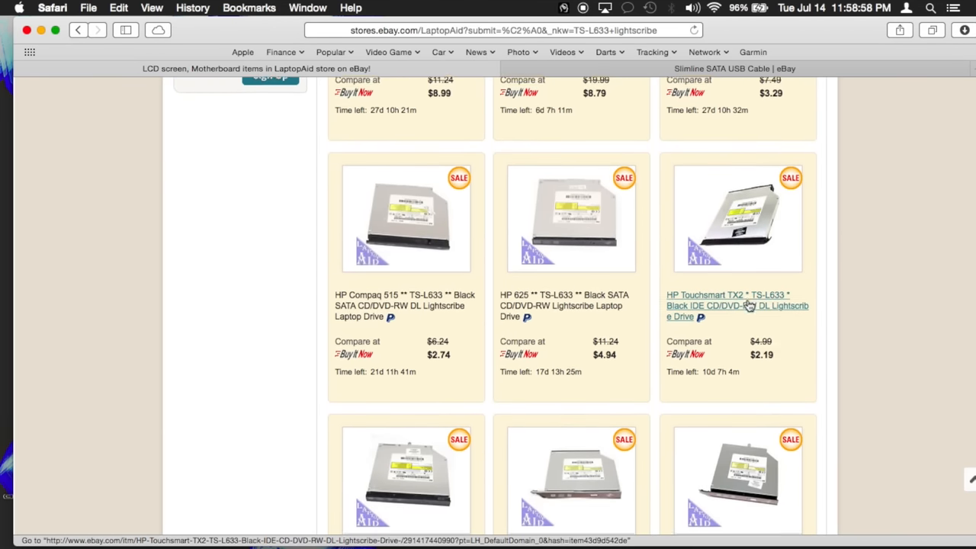
{"action": "scroll", "scroll_direction": "down", "scroll_amount": 3}
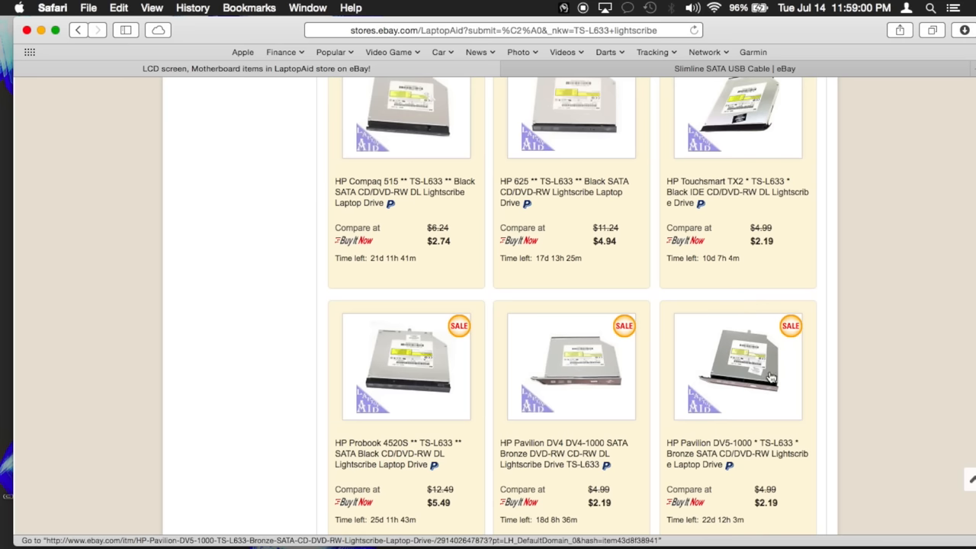
{"action": "left_click", "coordinate": [736, 366]}
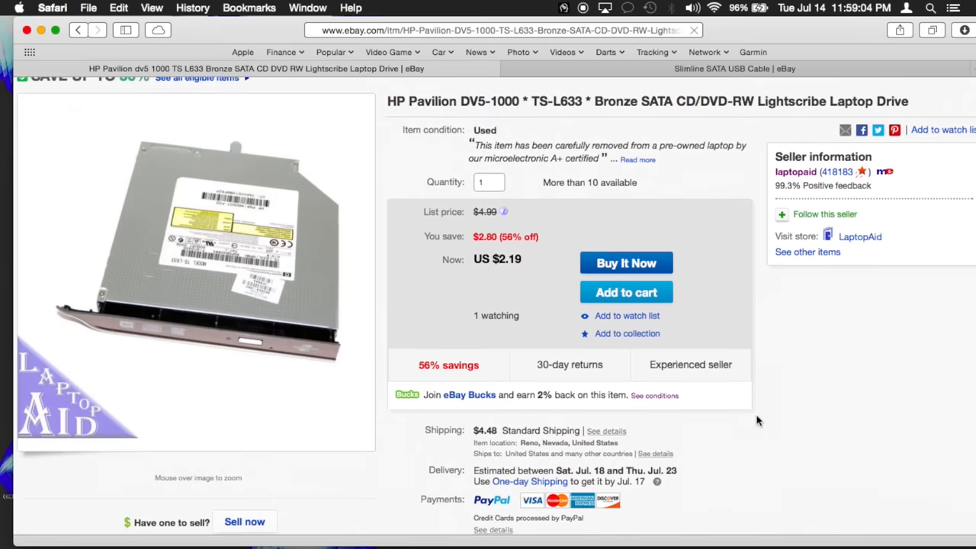
- Look over the DV5-1000 drive listing and switch to the Slimline SATA USB Cable results
{"action": "scroll", "scroll_direction": "down", "scroll_amount": 3}
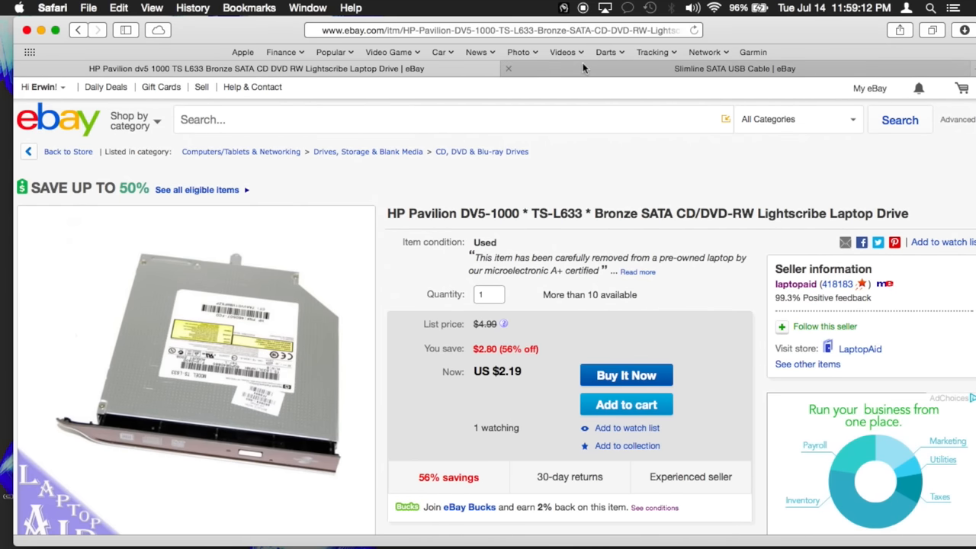
{"action": "left_click", "coordinate": [732, 68]}
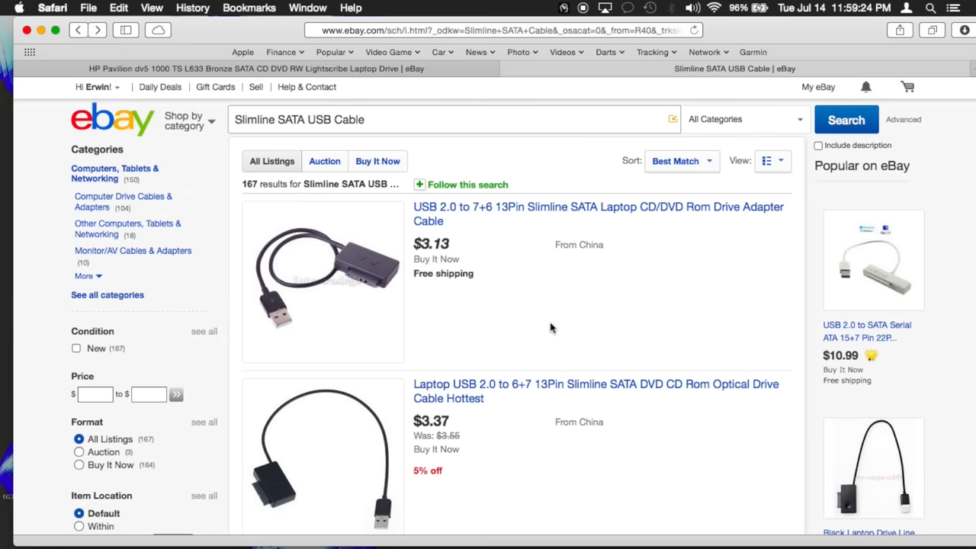
- Scroll the cable results and view the $5.20 Black USB 2.0 to 7+6 13Pin Slimline SATA adapter listing
{"action": "scroll", "scroll_direction": "down", "scroll_amount": 3}
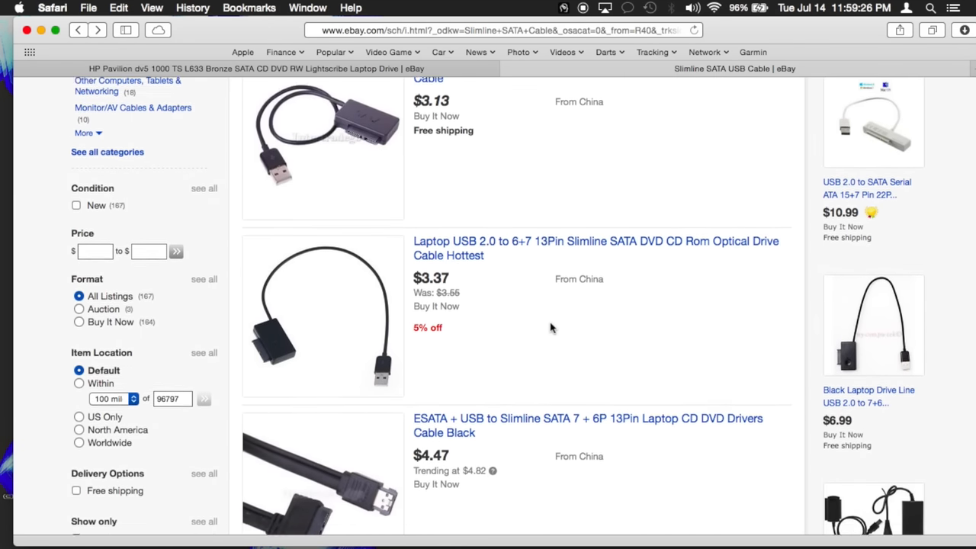
{"action": "scroll", "scroll_direction": "down", "scroll_amount": 3}
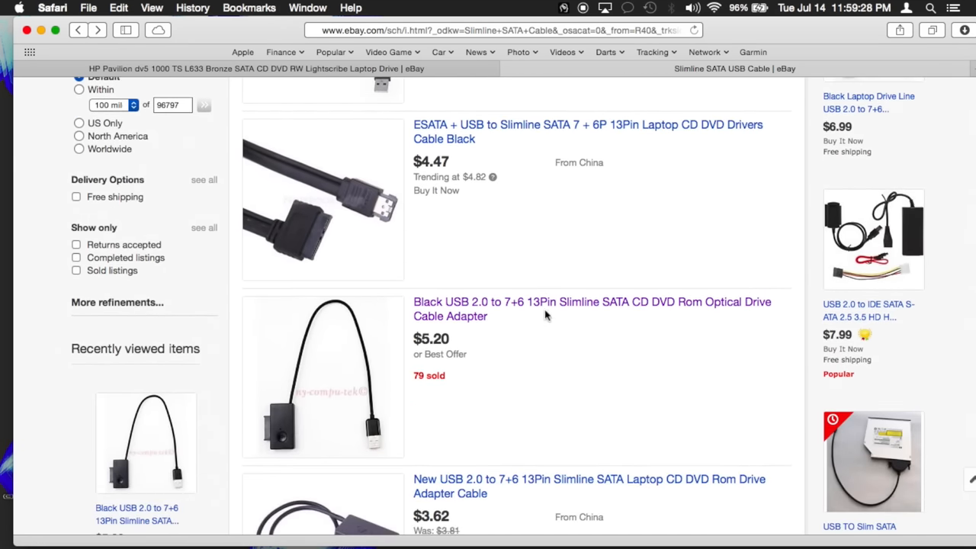
{"action": "left_click", "coordinate": [592, 302]}
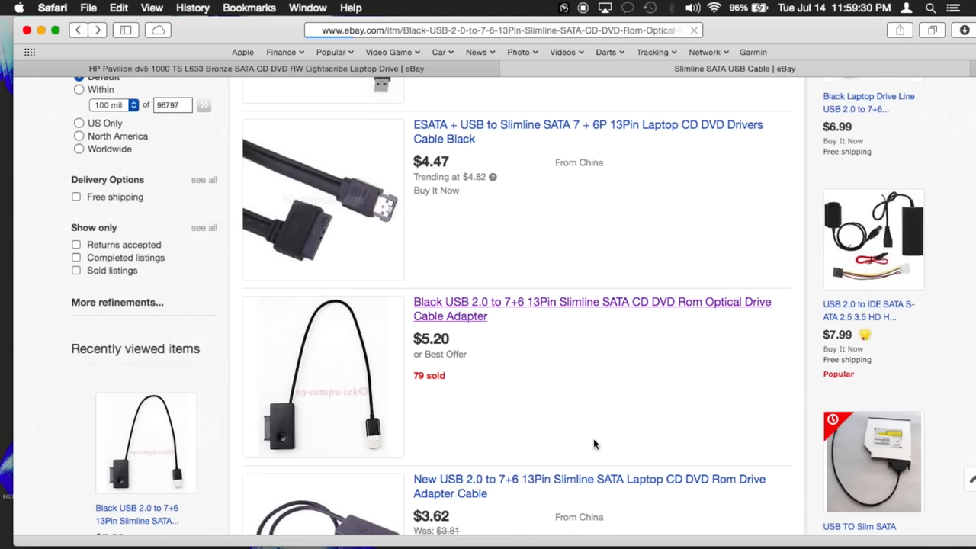
{"action": "left_click", "coordinate": [592, 308]}
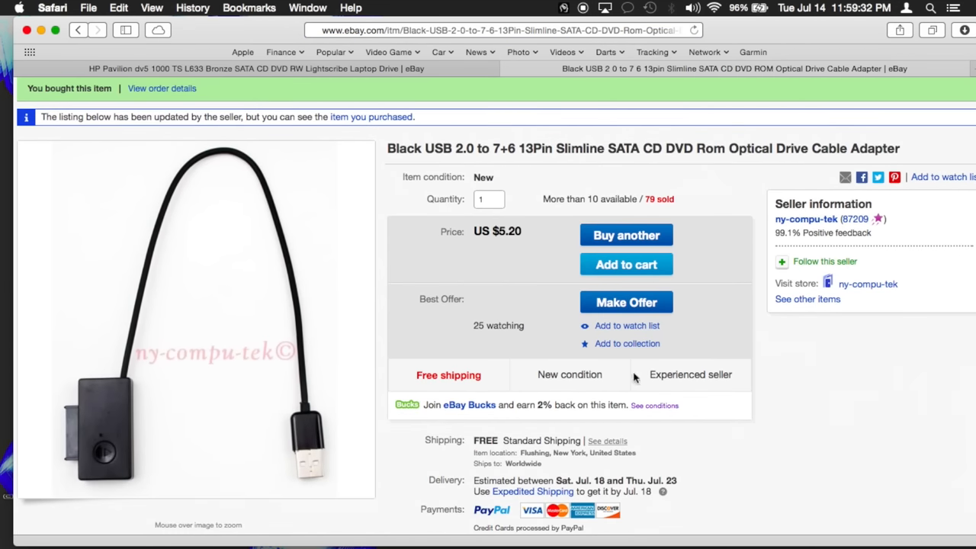
{"action": "mouse_move", "coordinate": [793, 232]}
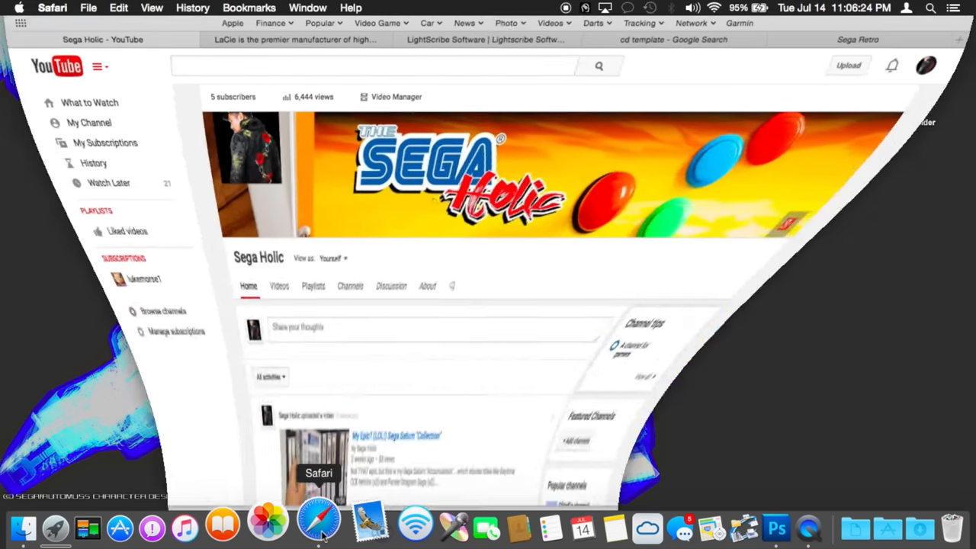
- Visit the LaCie LightScribe Labeler downloads page, then move to the lightscribesoftware.org site
{"action": "left_click", "coordinate": [290, 39]}
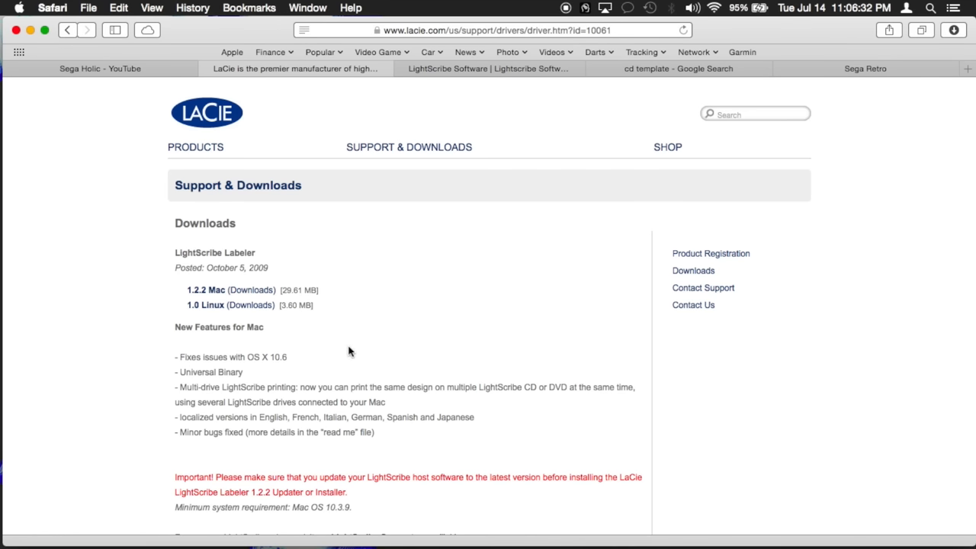
{"action": "mouse_move", "coordinate": [470, 261]}
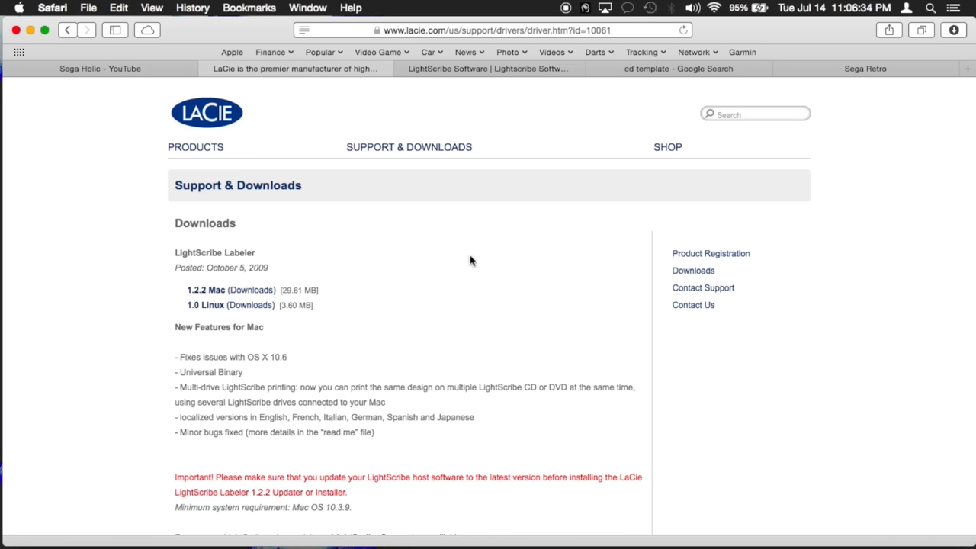
{"action": "left_click", "coordinate": [484, 68]}
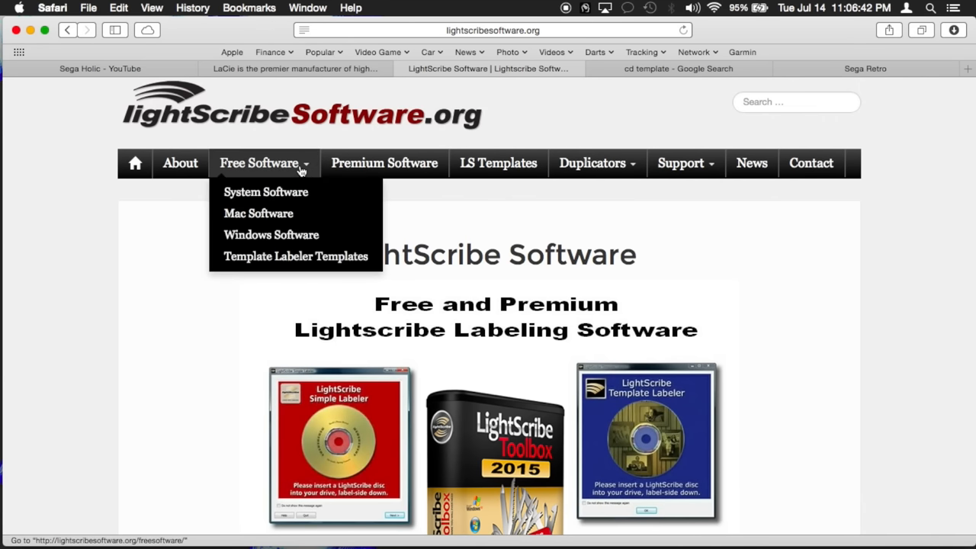
- Review the LightScribe System Software page down to the LSS for Windows and Mac download buttons
{"action": "left_click", "coordinate": [265, 192]}
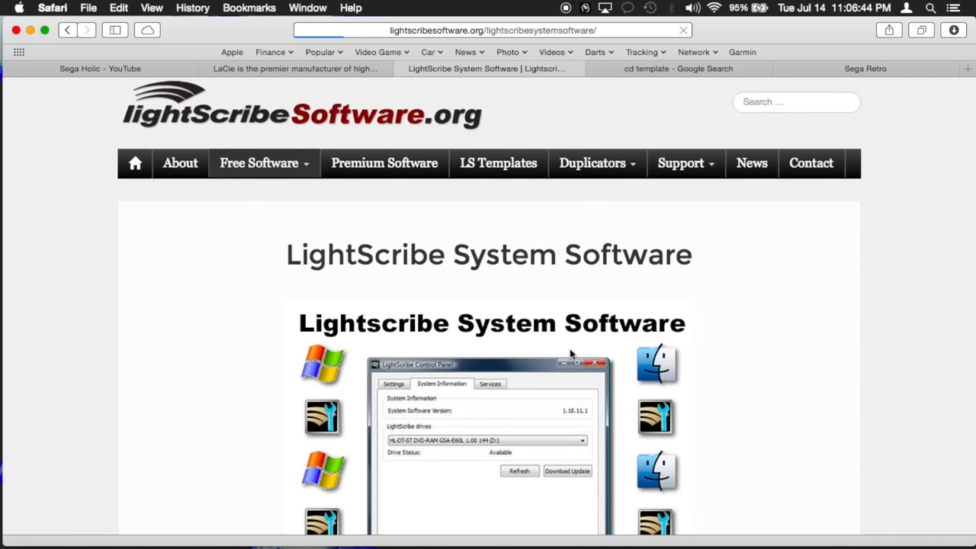
{"action": "scroll", "scroll_direction": "down", "scroll_amount": 3}
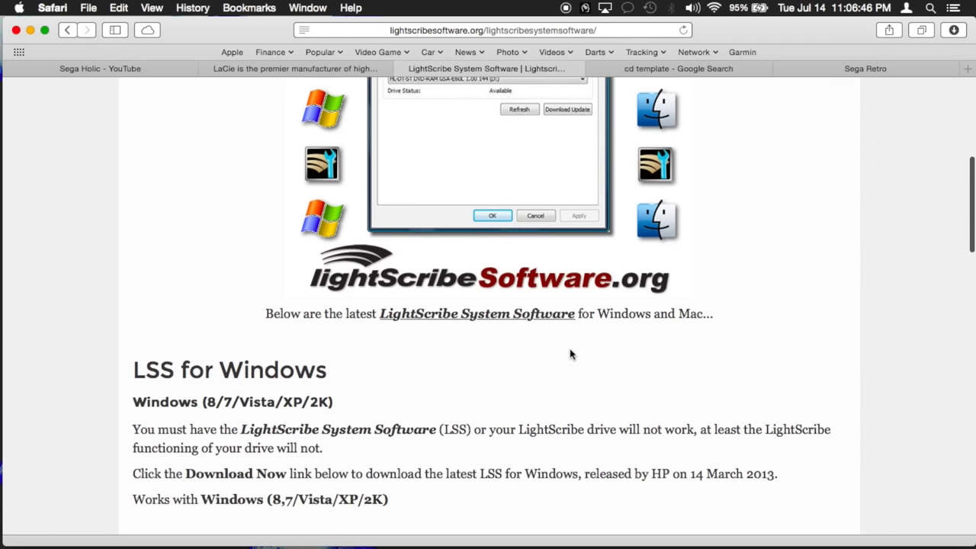
{"action": "scroll", "scroll_direction": "down", "scroll_amount": 3}
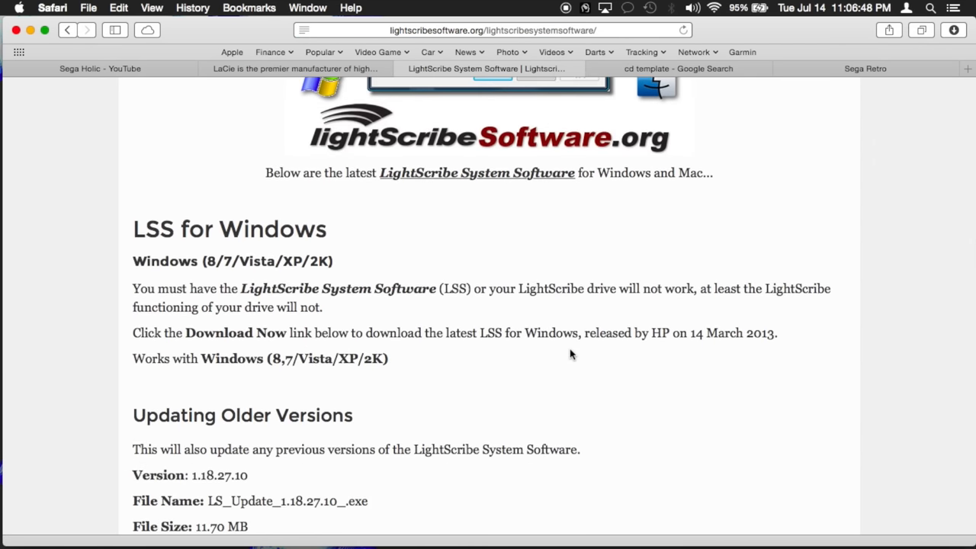
{"action": "scroll", "scroll_direction": "down", "scroll_amount": 3}
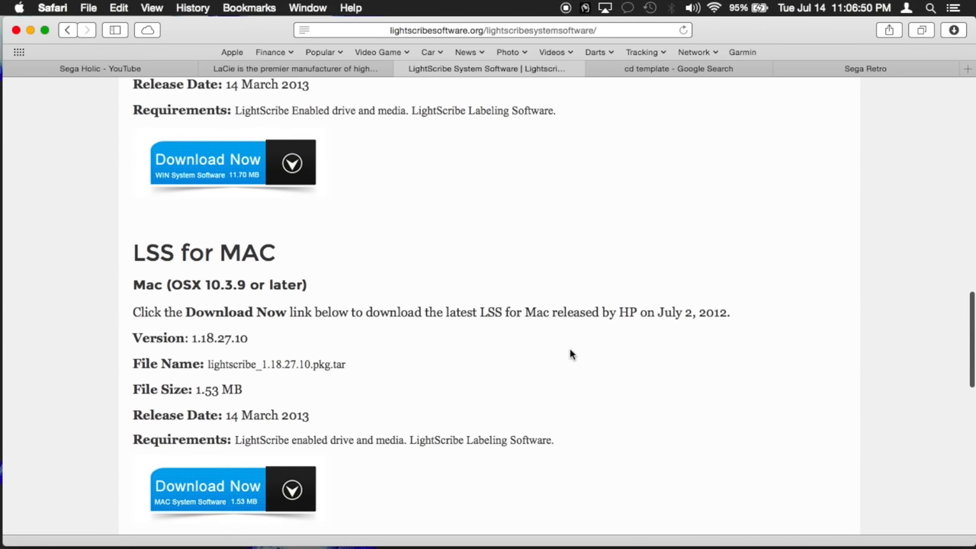
{"action": "scroll", "scroll_direction": "down", "scroll_amount": 3}
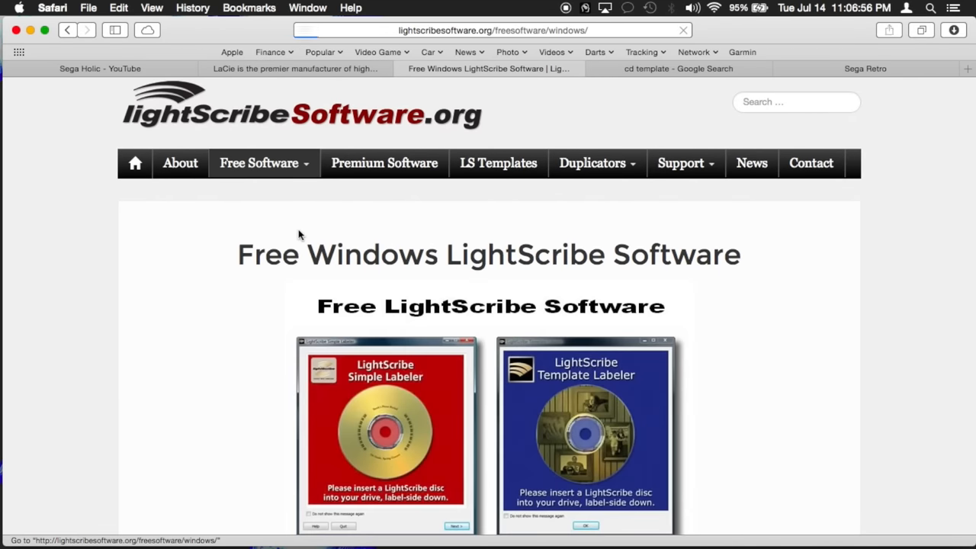
{"action": "scroll", "scroll_direction": "down", "scroll_amount": 3}
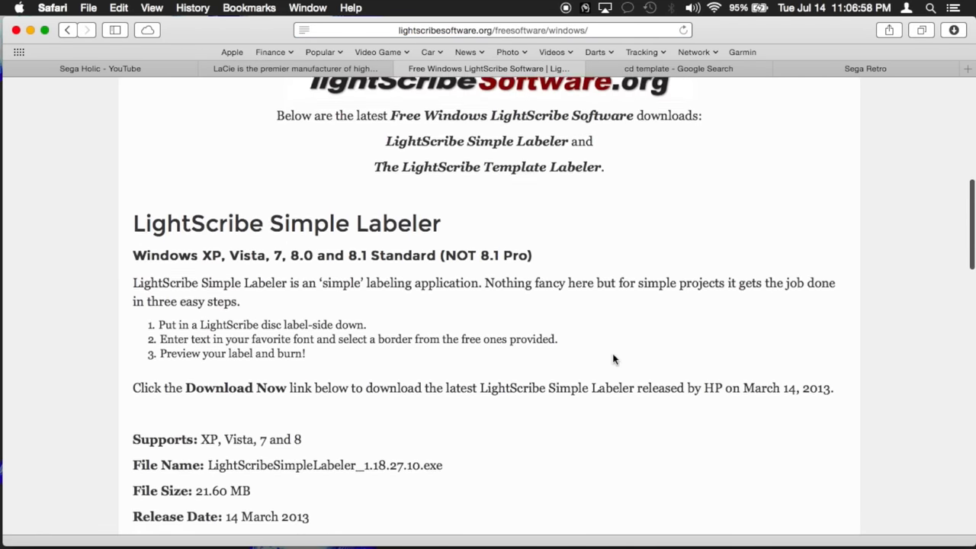
{"action": "scroll", "scroll_direction": "down", "scroll_amount": 3}
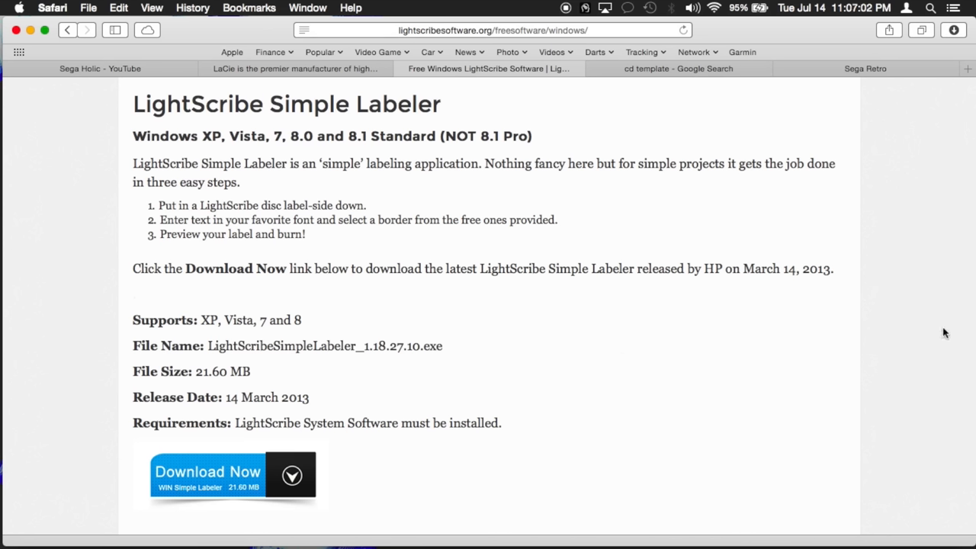
{"action": "mouse_move", "coordinate": [701, 69]}
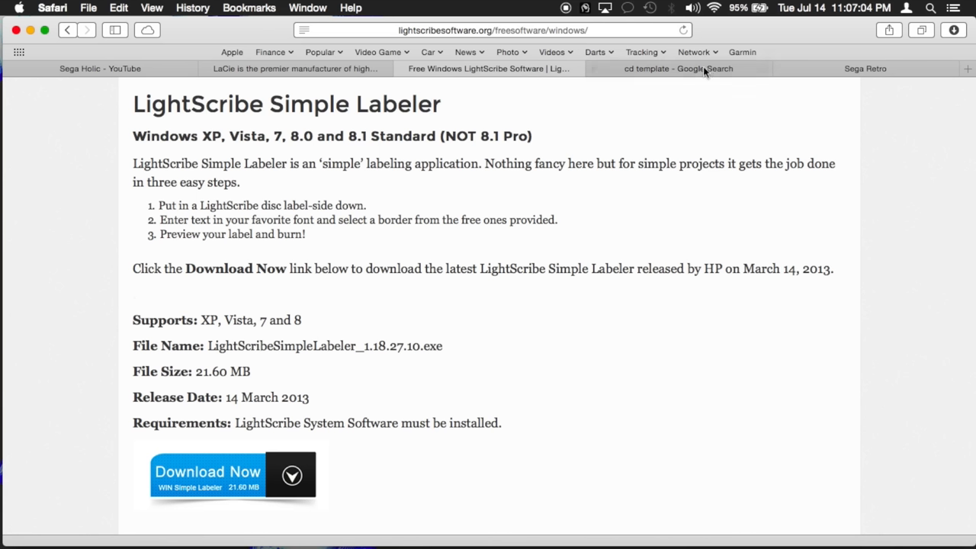
- Browse the cd template Google Images results, preview the 300 DPI CD printing template, then switch to Sega Retro
{"action": "left_click", "coordinate": [677, 69]}
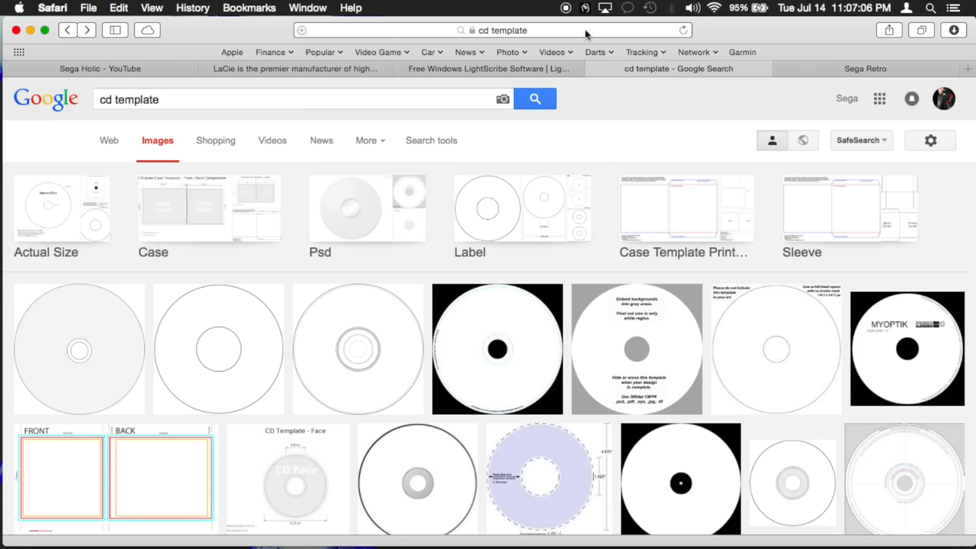
{"action": "mouse_move", "coordinate": [604, 378]}
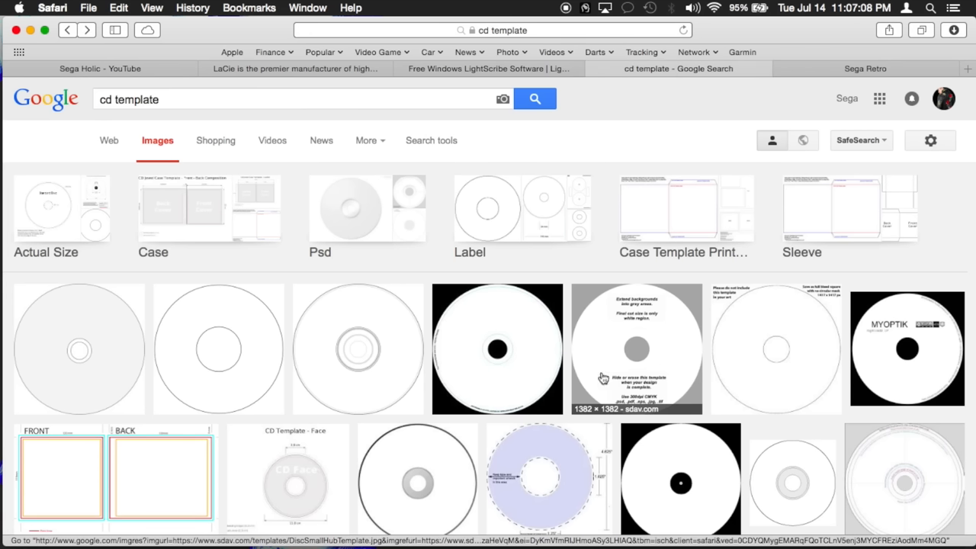
{"action": "scroll", "scroll_direction": "down", "scroll_amount": 3}
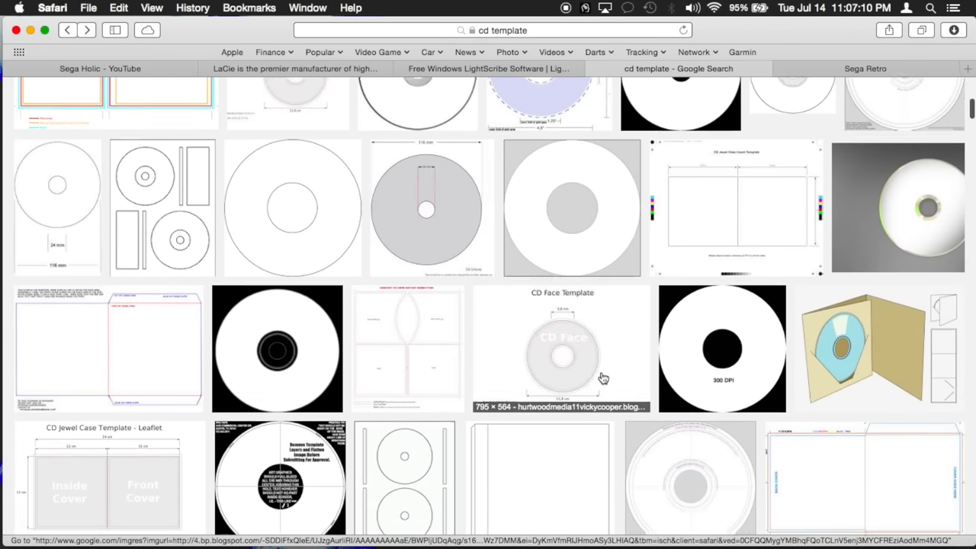
{"action": "scroll", "scroll_direction": "down", "scroll_amount": 3}
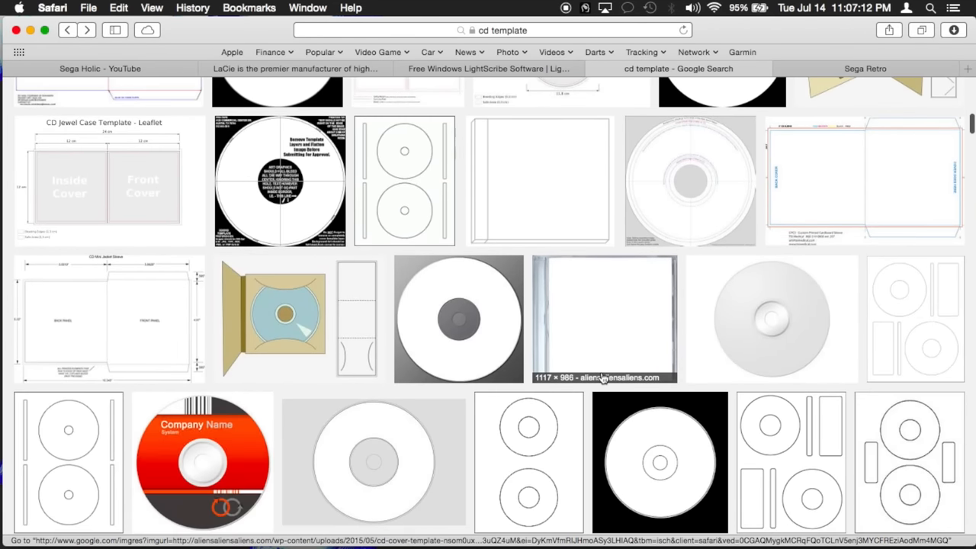
{"action": "scroll", "scroll_direction": "down", "scroll_amount": 3}
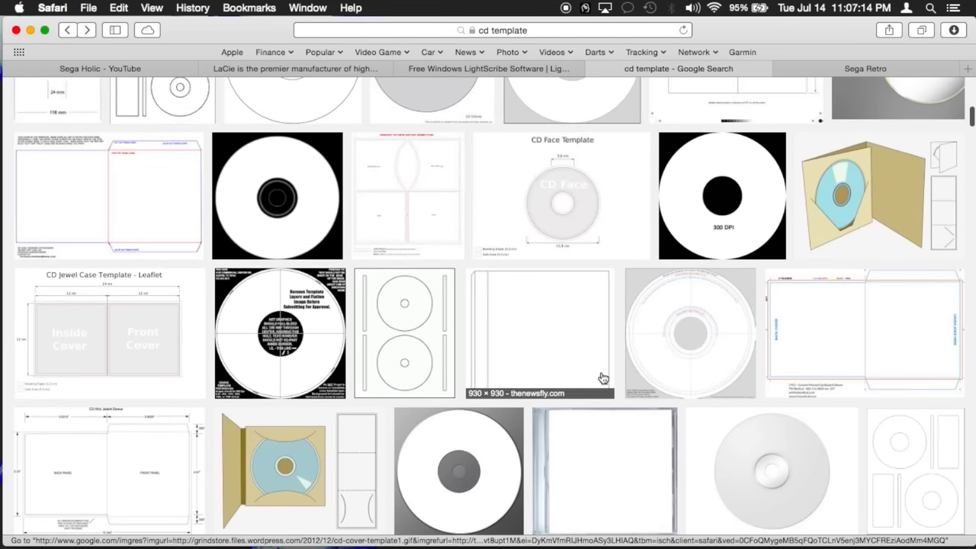
{"action": "scroll", "scroll_direction": "down", "scroll_amount": 3}
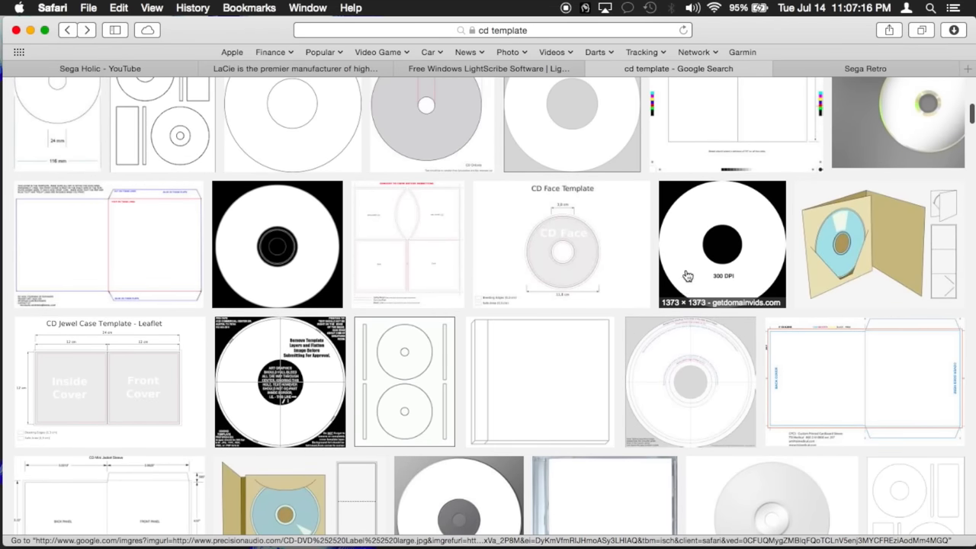
{"action": "mouse_move", "coordinate": [686, 268]}
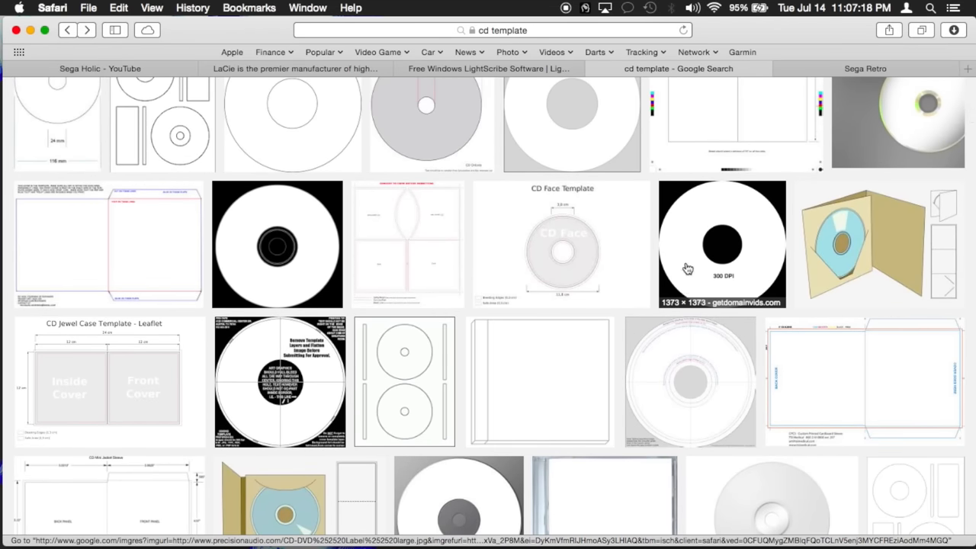
{"action": "left_click", "coordinate": [721, 244]}
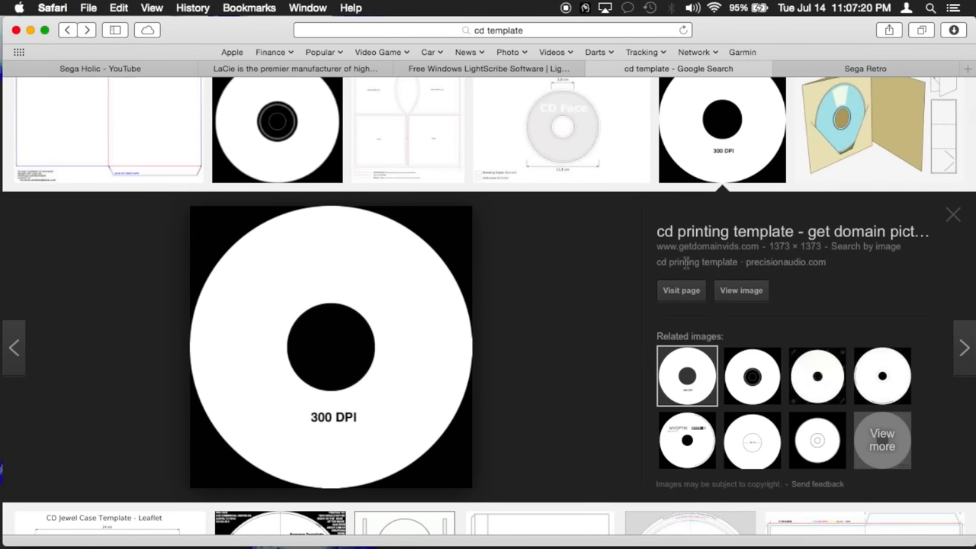
{"action": "mouse_move", "coordinate": [207, 290]}
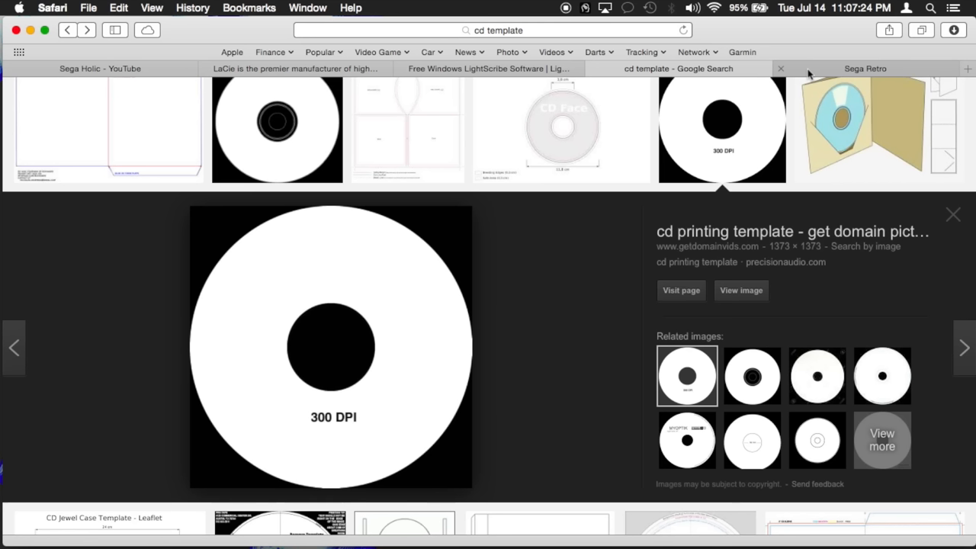
{"action": "left_click", "coordinate": [867, 69]}
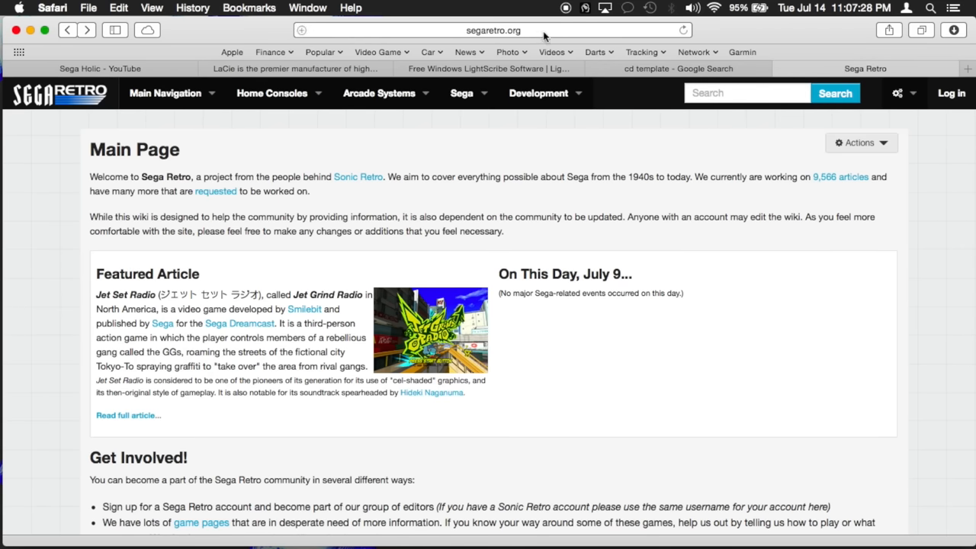
- Search Sega Retro for 'virtua cop', open the article and scroll to its Physical Scans section
{"action": "type", "text": "v"}
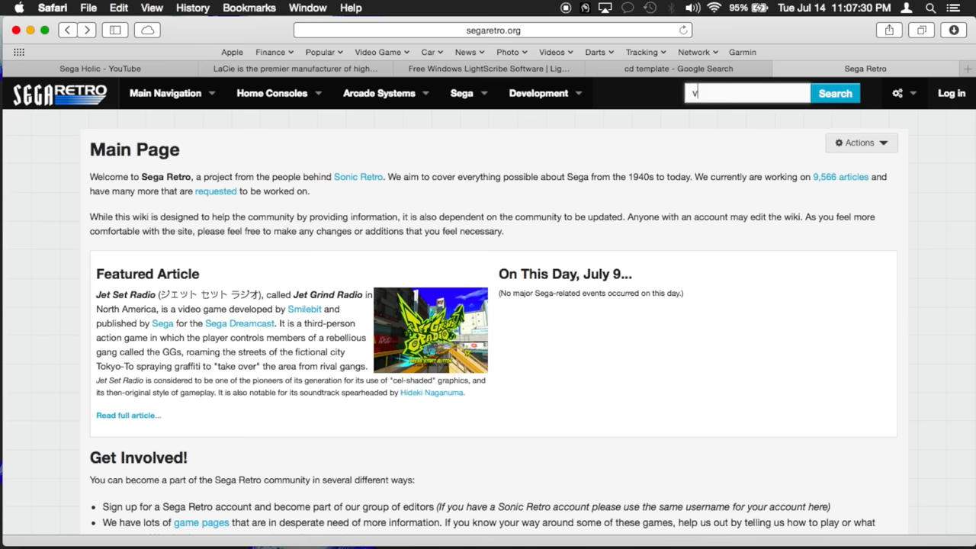
{"action": "type", "text": "irtua cop"}
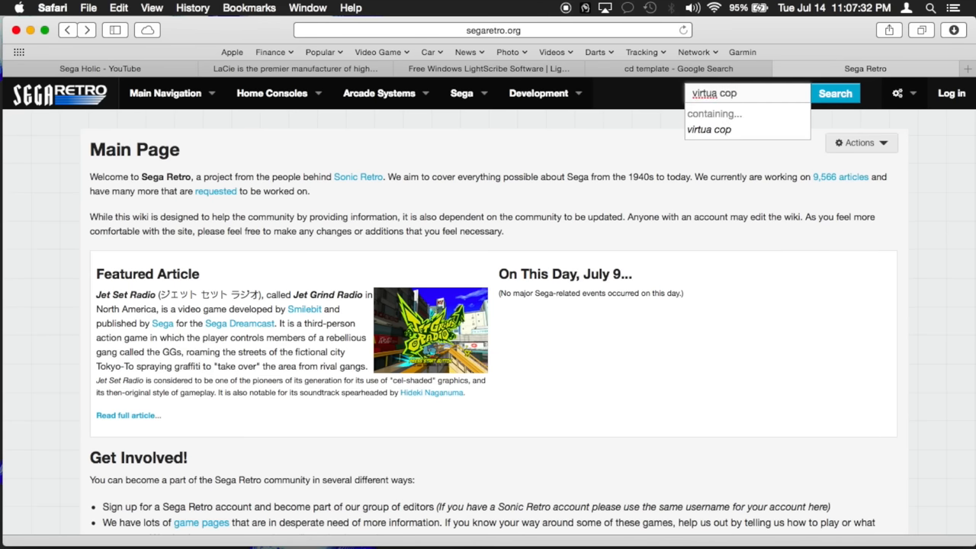
{"action": "left_click", "coordinate": [708, 128]}
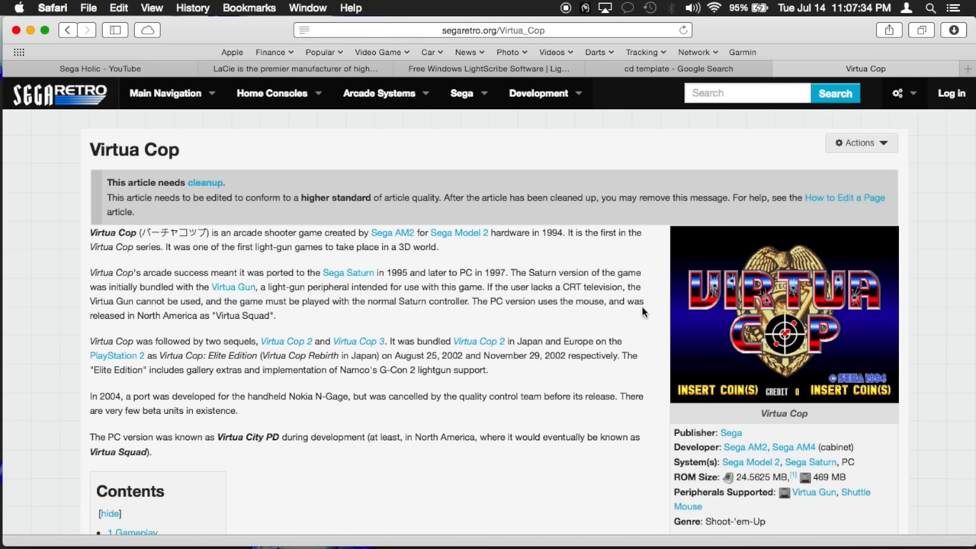
{"action": "scroll", "scroll_direction": "down", "scroll_amount": 3}
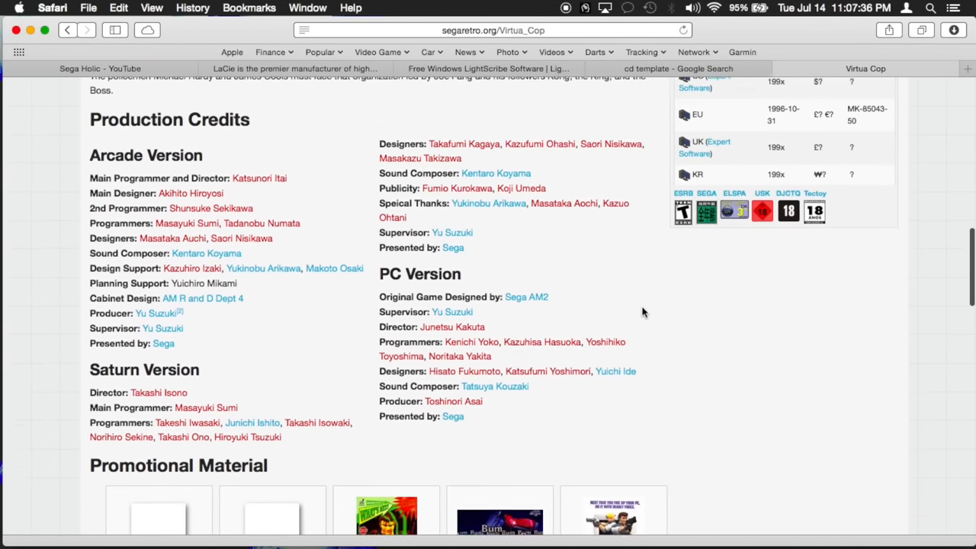
{"action": "scroll", "scroll_direction": "down", "scroll_amount": 3}
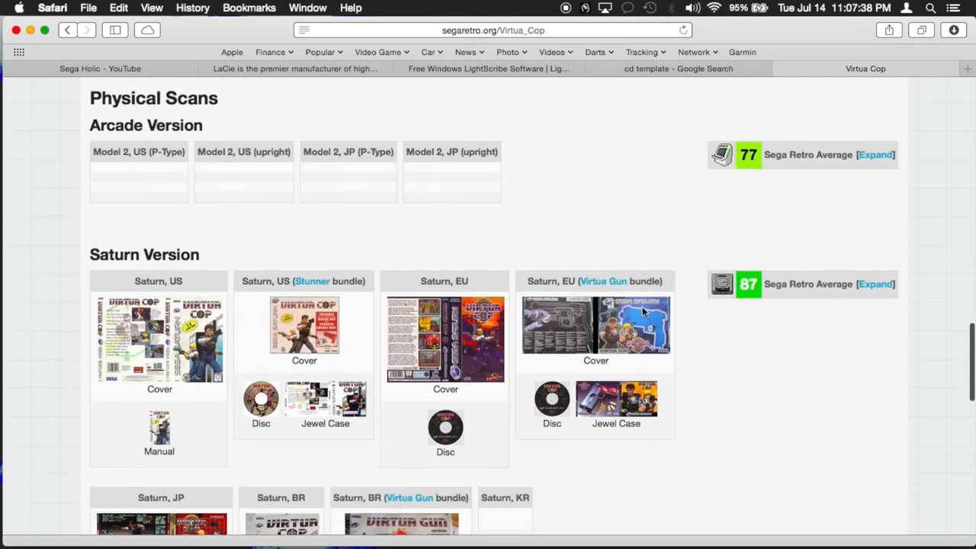
{"action": "scroll", "scroll_direction": "down", "scroll_amount": 3}
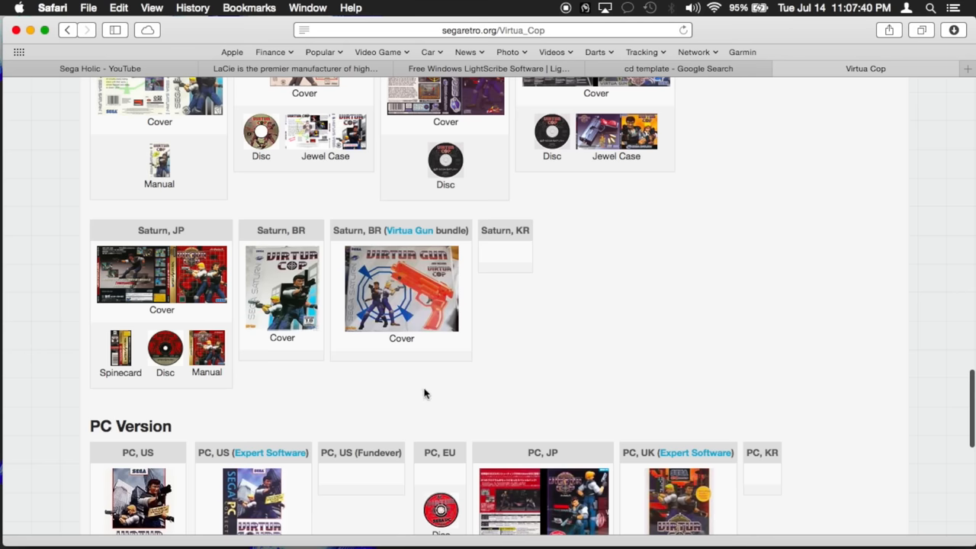
- View the Saturn JP Disc scan's file page with its image and resolution details
{"action": "left_click", "coordinate": [165, 348]}
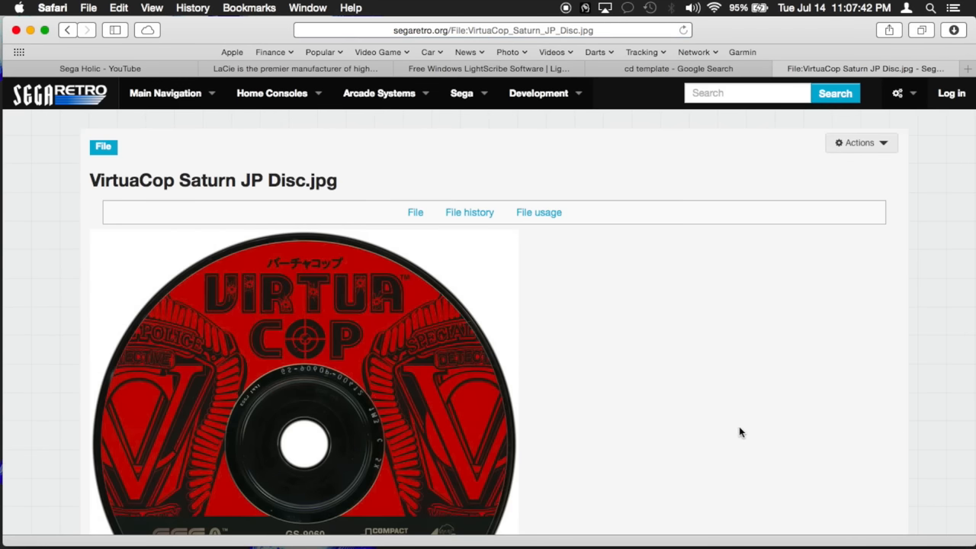
{"action": "scroll", "scroll_direction": "down", "scroll_amount": 3}
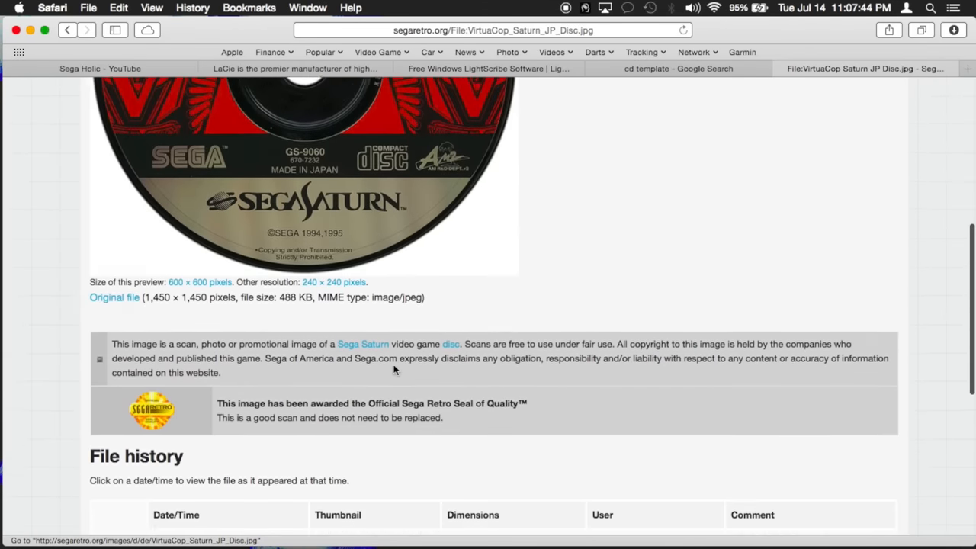
{"action": "scroll", "scroll_direction": "down", "scroll_amount": 3}
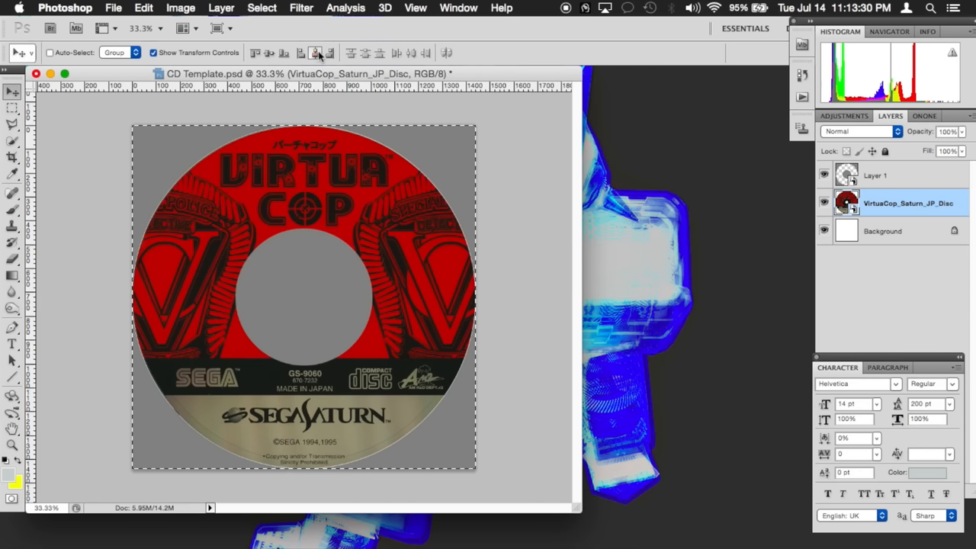
- Commit the placed disc image and marquee-select the lower SEGA SATURN logo band of the disc
{"action": "left_click", "coordinate": [314, 52]}
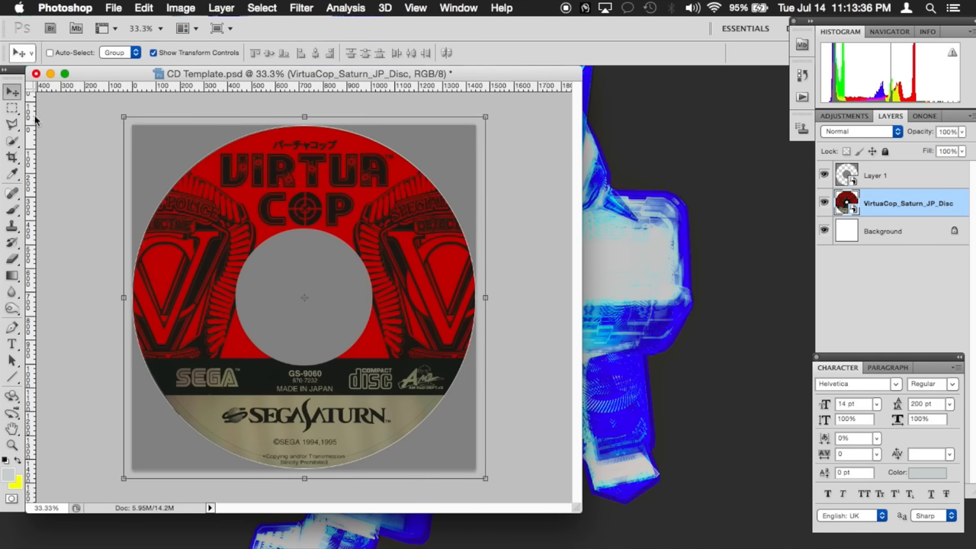
{"action": "left_click", "coordinate": [12, 107]}
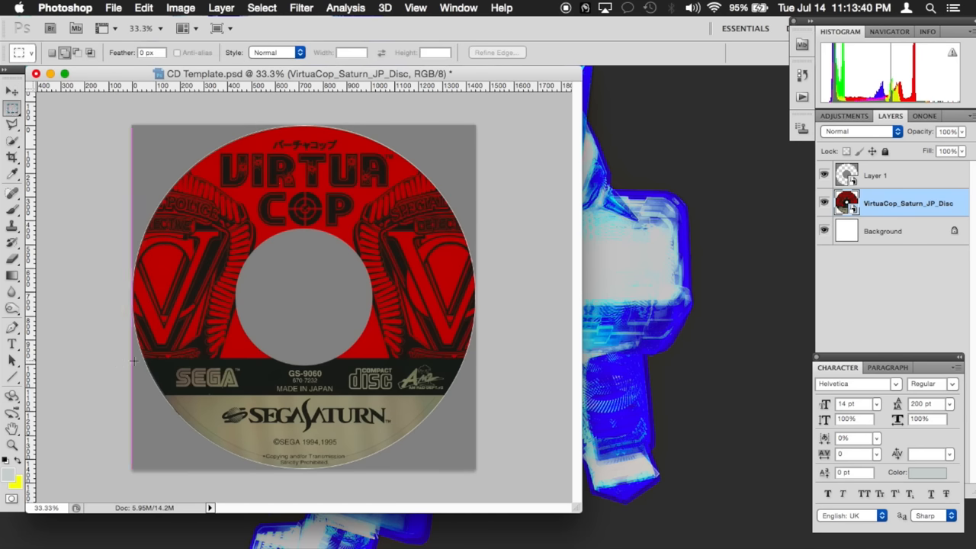
{"action": "left_click_drag", "start_coordinate": [134, 358], "coordinate": [475, 470]}
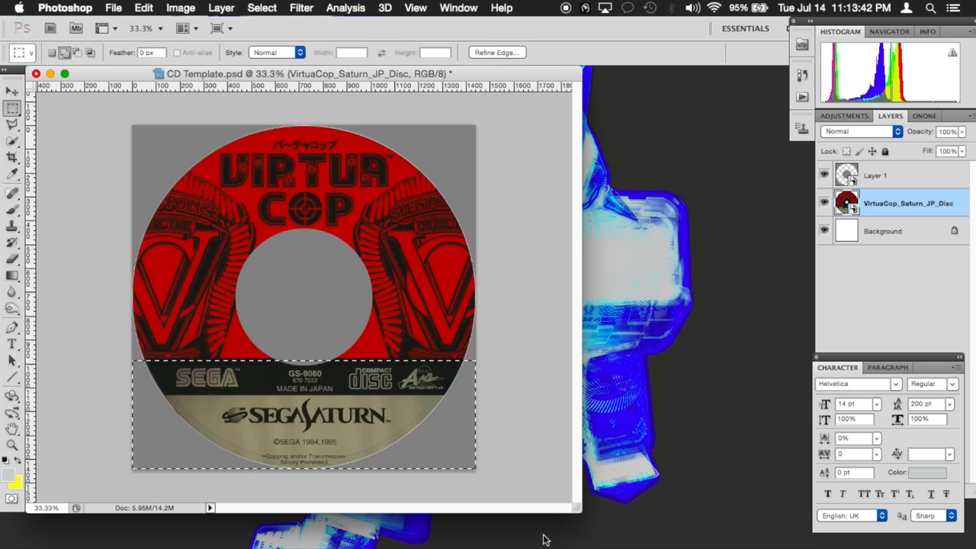
{"action": "mouse_move", "coordinate": [531, 415]}
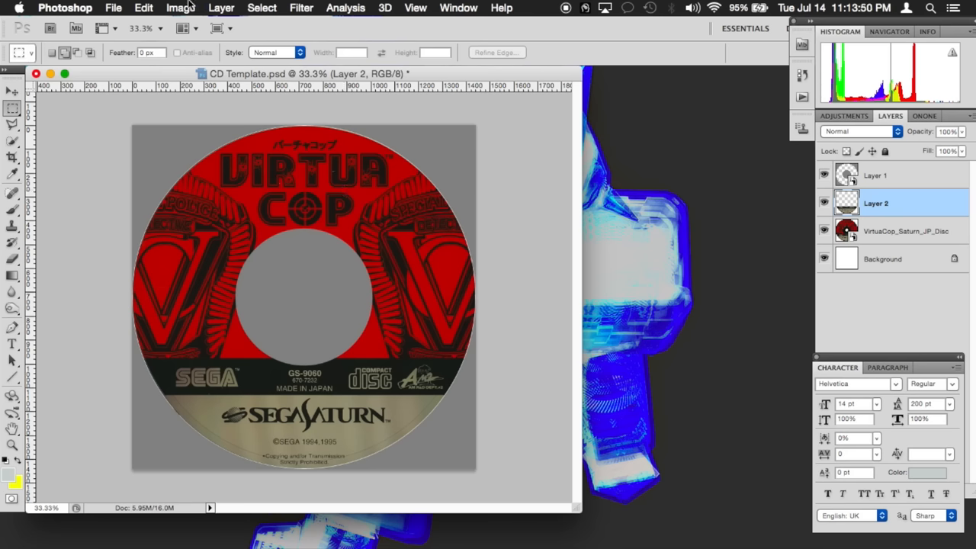
- Apply a Levels adjustment to Layer 2 with input levels 40 and 80
{"action": "left_click", "coordinate": [180, 8]}
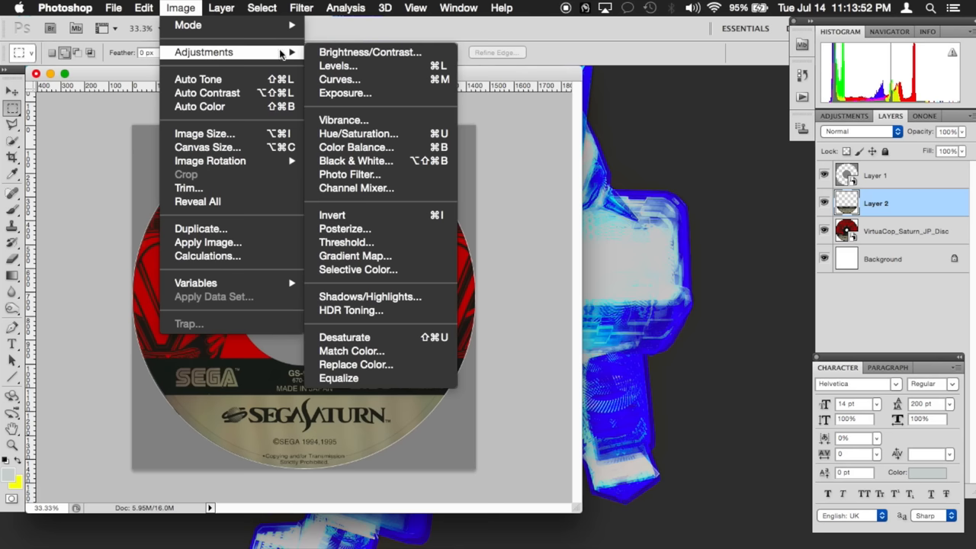
{"action": "left_click", "coordinate": [334, 66]}
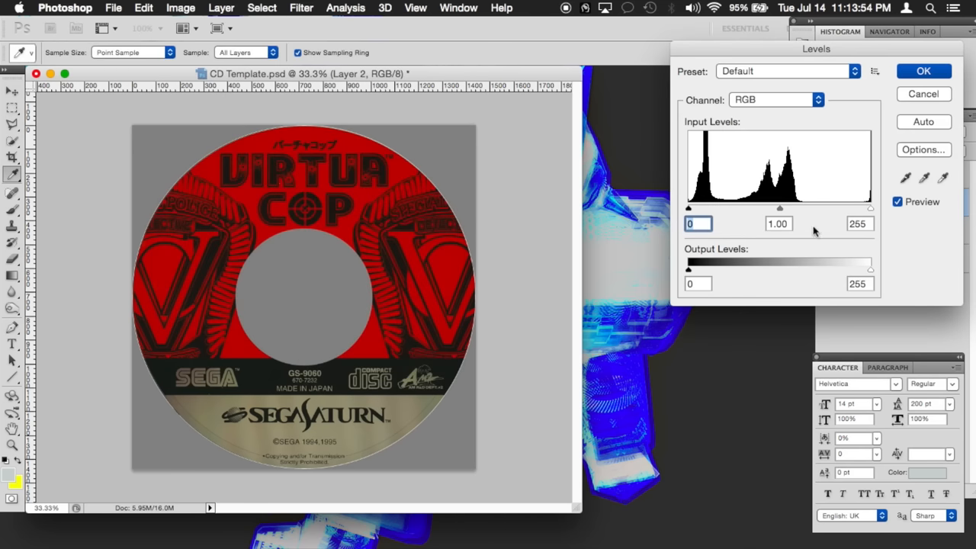
{"action": "left_click", "coordinate": [860, 223]}
{"action": "type", "text": "80"}
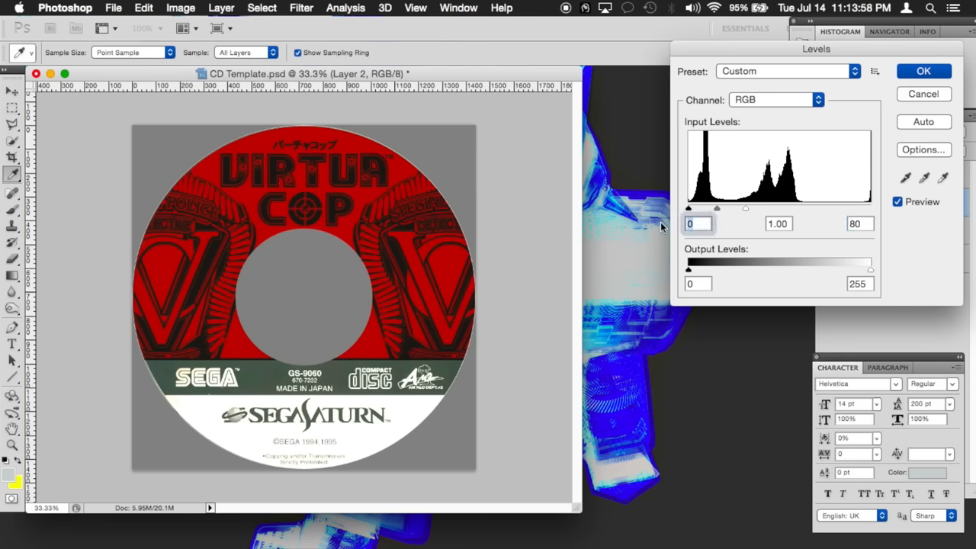
{"action": "type", "text": "40"}
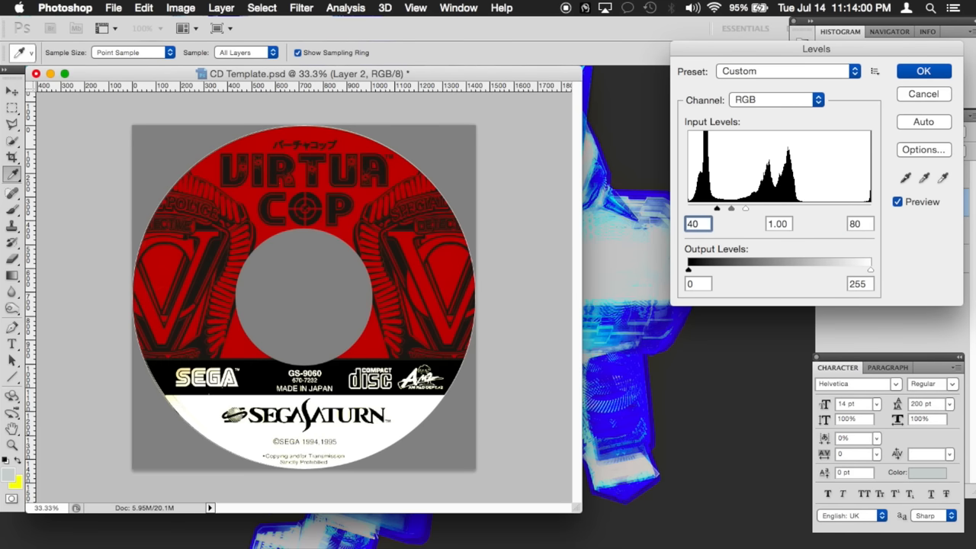
{"action": "left_click", "coordinate": [695, 223]}
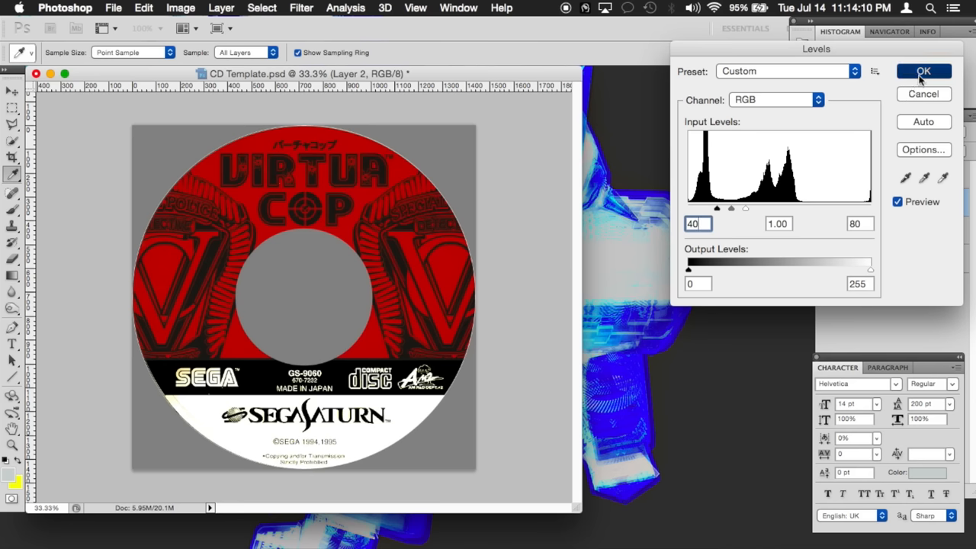
{"action": "left_click", "coordinate": [925, 72]}
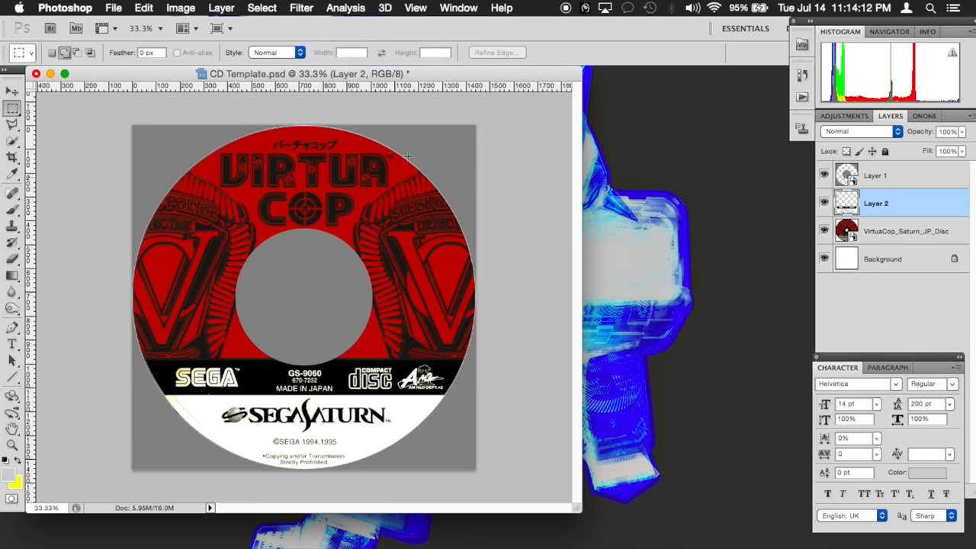
{"action": "left_click", "coordinate": [179, 7]}
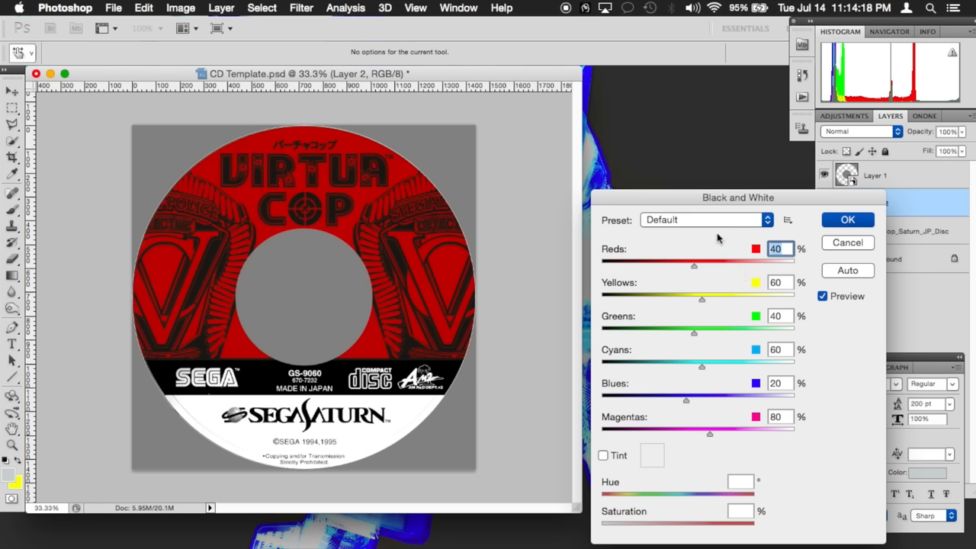
{"action": "mouse_move", "coordinate": [704, 305]}
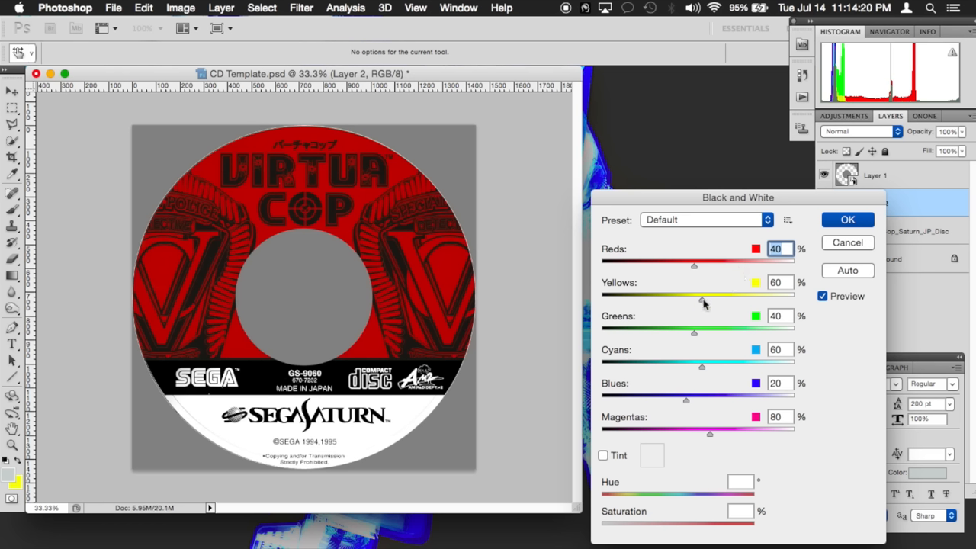
- Apply a Black & White conversion to Layer 2 with Yellows and Reds at 200%
{"action": "left_click_drag", "start_coordinate": [702, 296], "coordinate": [747, 296]}
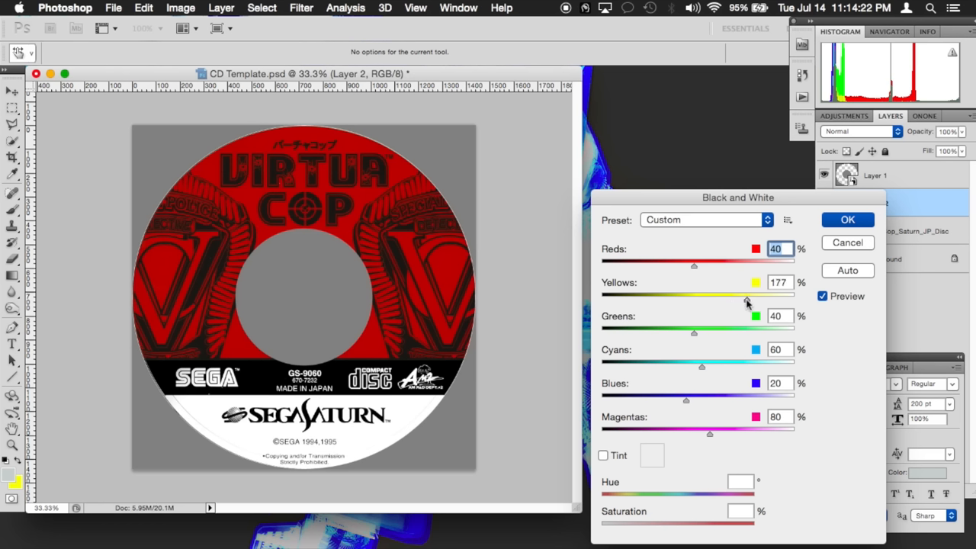
{"action": "left_click", "coordinate": [779, 282]}
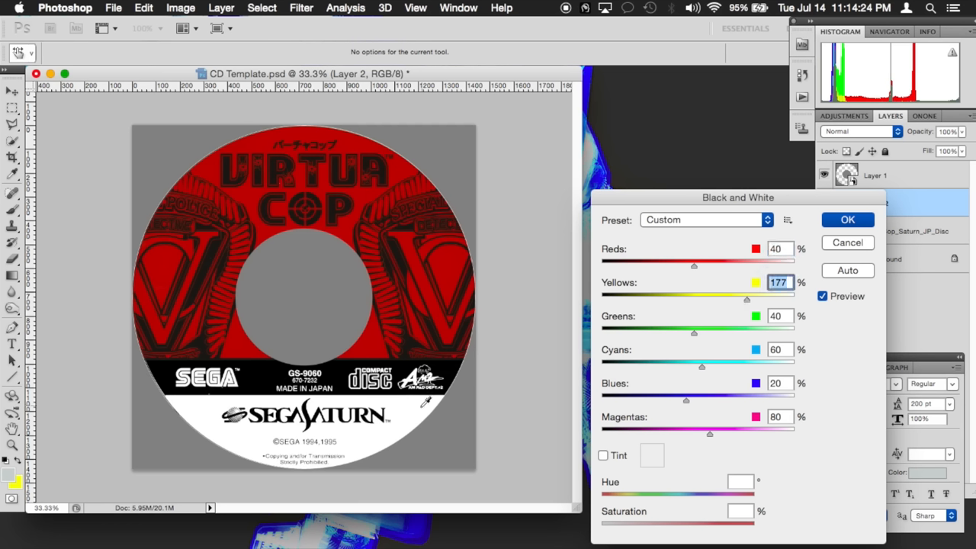
{"action": "left_click_drag", "start_coordinate": [746, 299], "coordinate": [755, 299]}
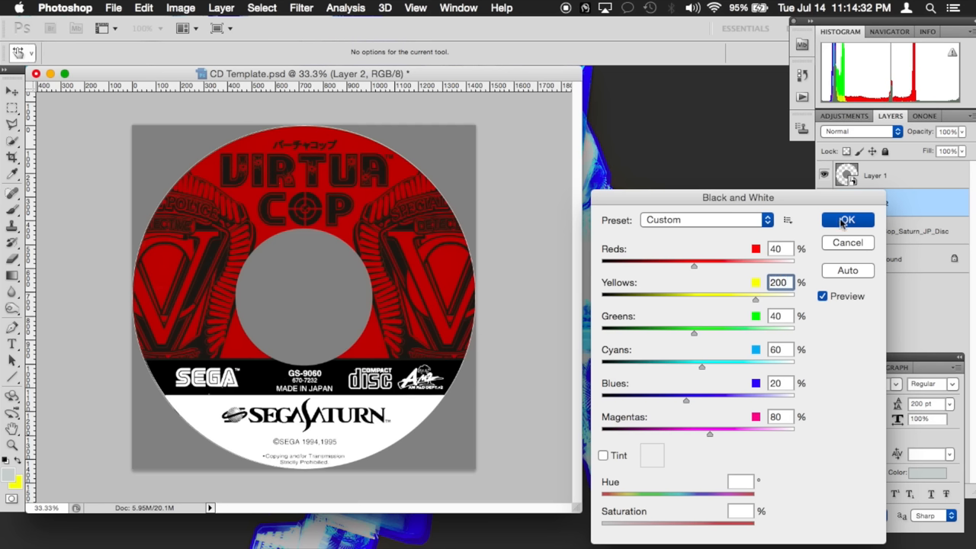
{"action": "mouse_move", "coordinate": [842, 226]}
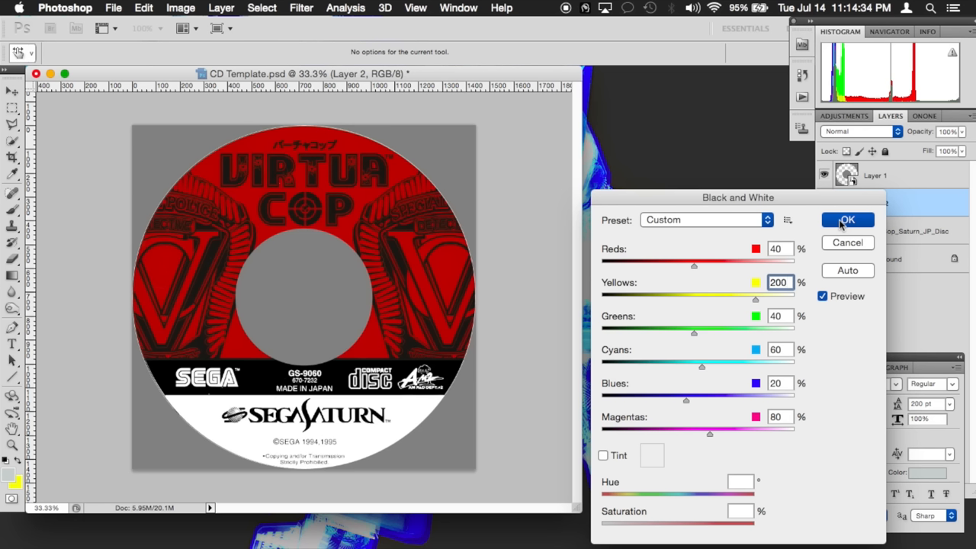
{"action": "left_click", "coordinate": [780, 249]}
{"action": "type", "text": "200"}
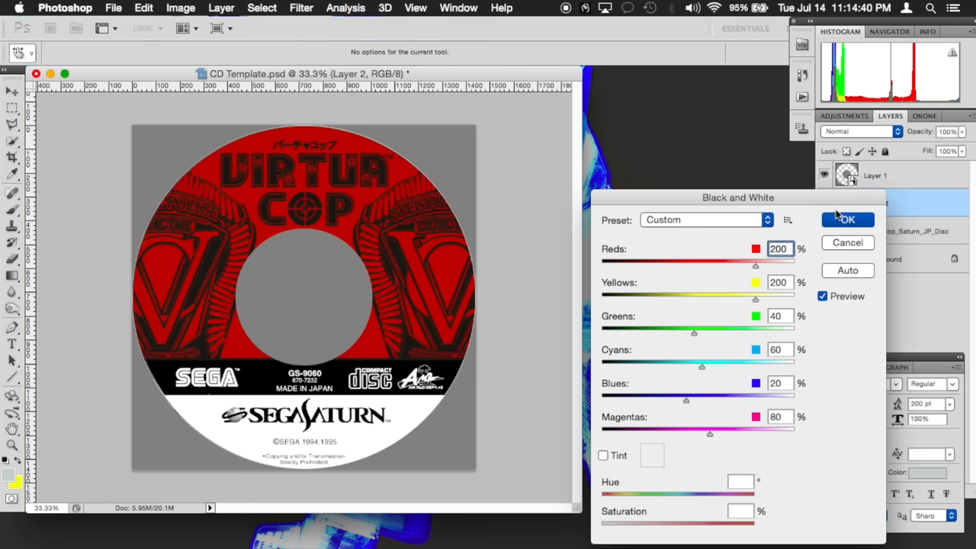
{"action": "left_click", "coordinate": [848, 219]}
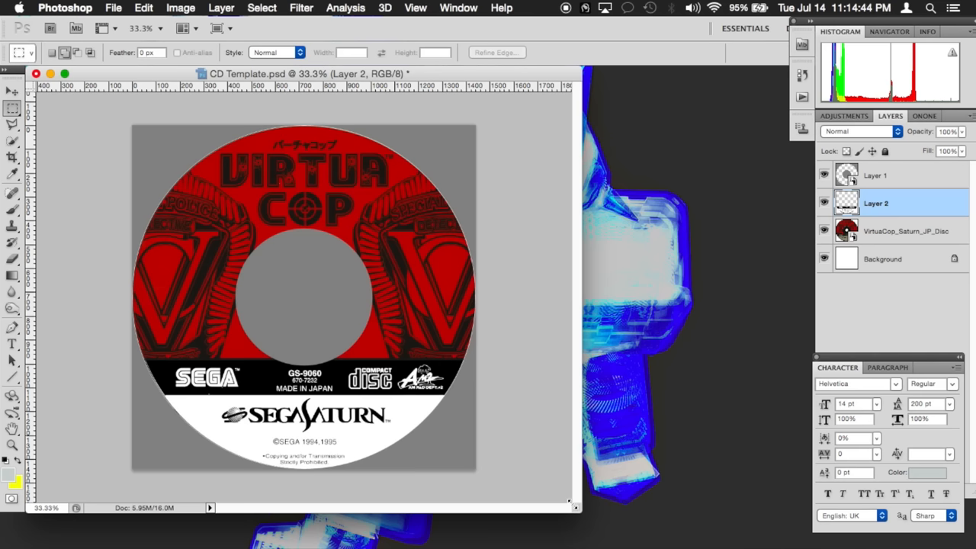
- Apply a Black & White adjustment to the VirtuaCop_Saturn_JP_Disc layer with Reds at 71%
{"action": "left_click", "coordinate": [906, 231]}
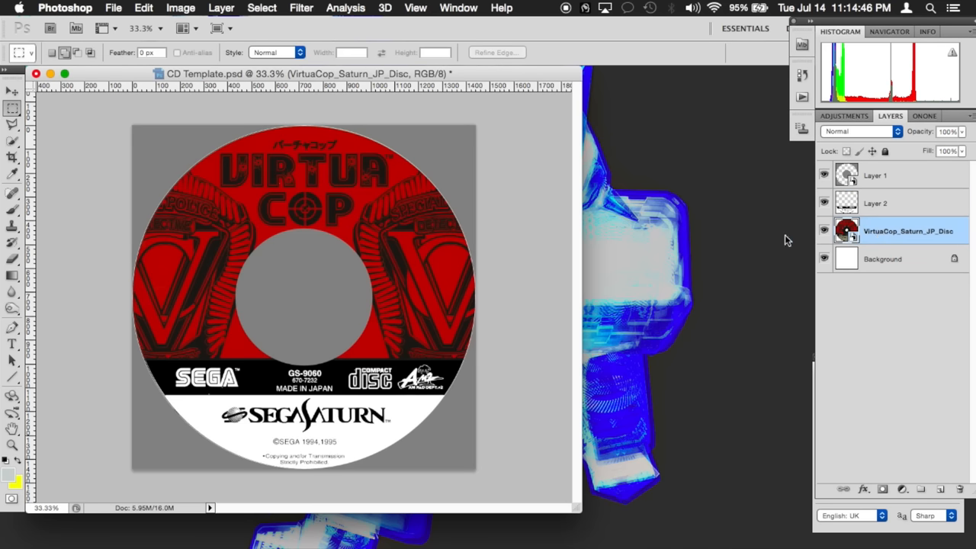
{"action": "left_click", "coordinate": [180, 7]}
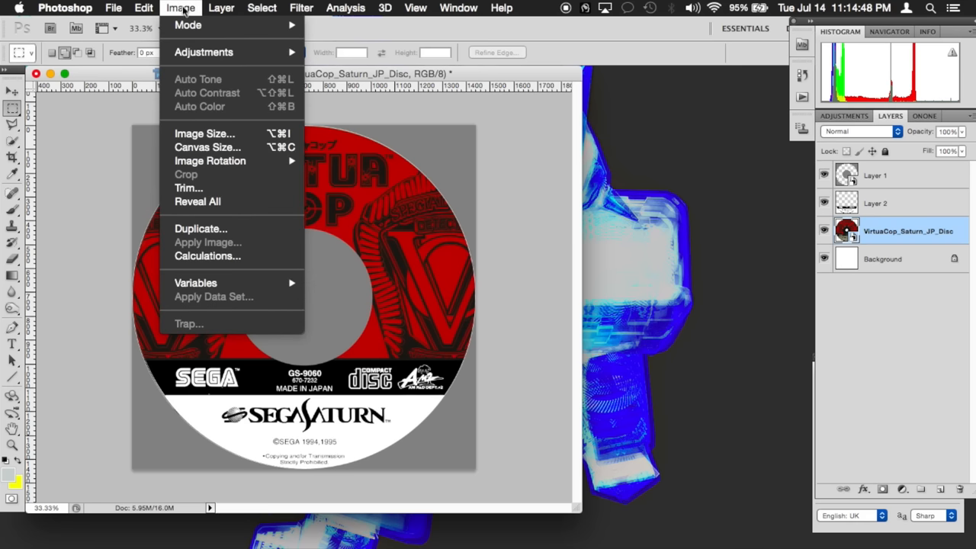
{"action": "mouse_move", "coordinate": [204, 52]}
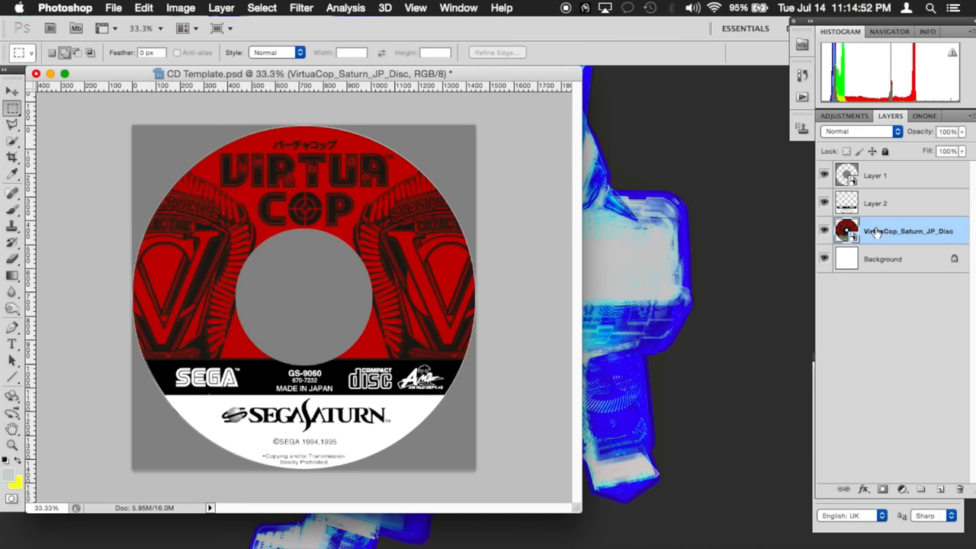
{"action": "right_click", "coordinate": [906, 232]}
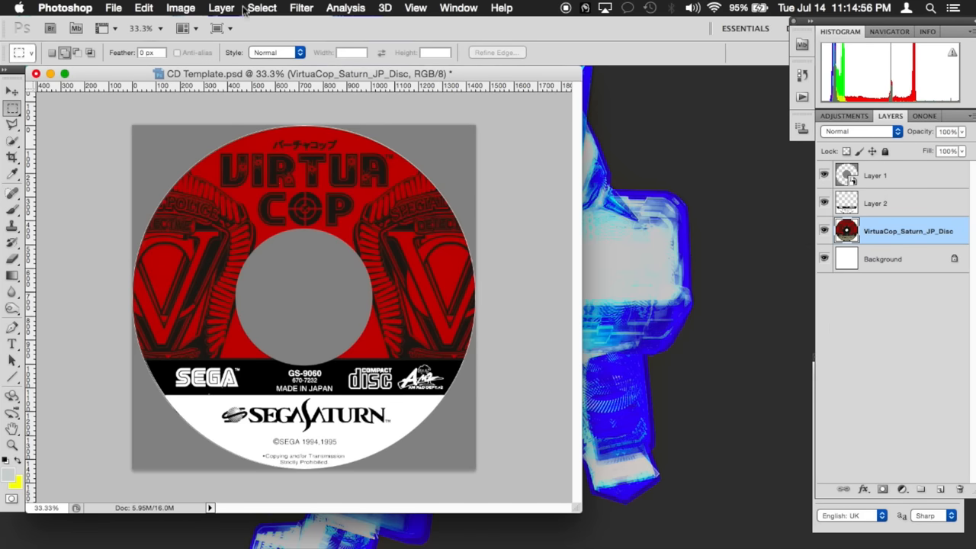
{"action": "left_click", "coordinate": [180, 8]}
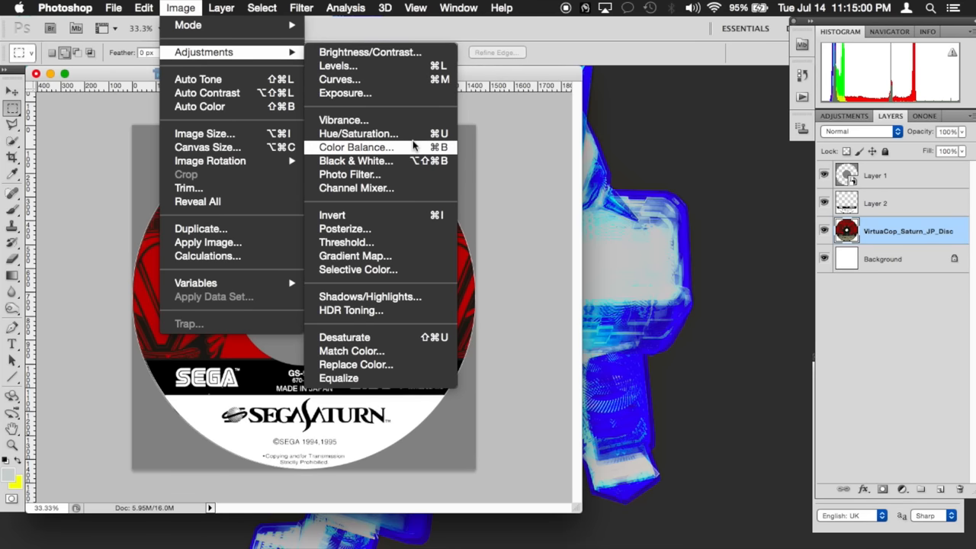
{"action": "left_click", "coordinate": [355, 160]}
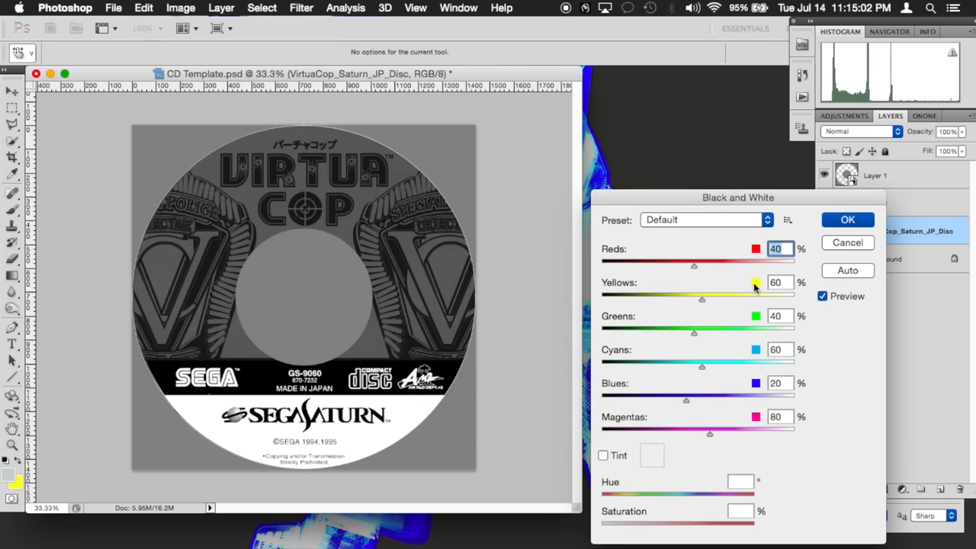
{"action": "mouse_move", "coordinate": [705, 273]}
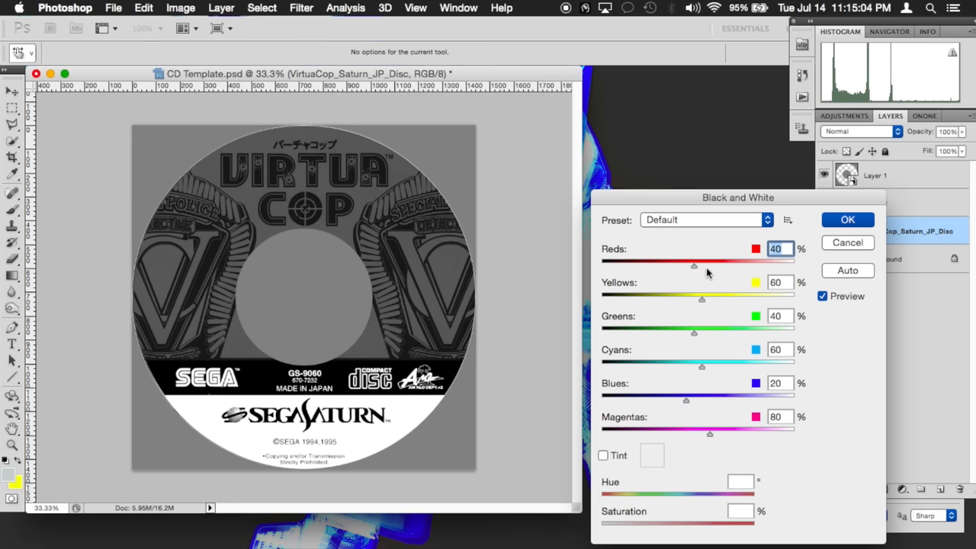
{"action": "left_click_drag", "start_coordinate": [693, 261], "coordinate": [705, 261]}
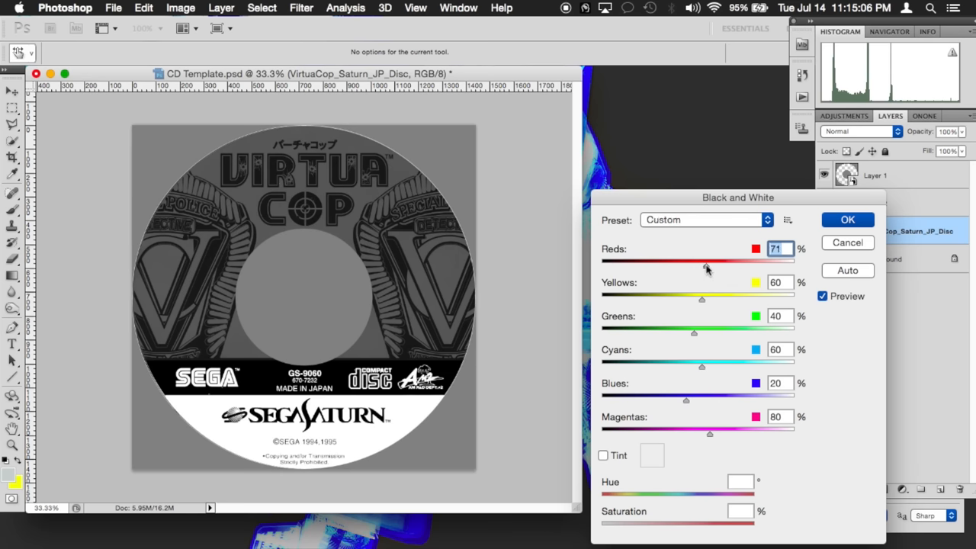
{"action": "left_click", "coordinate": [848, 219]}
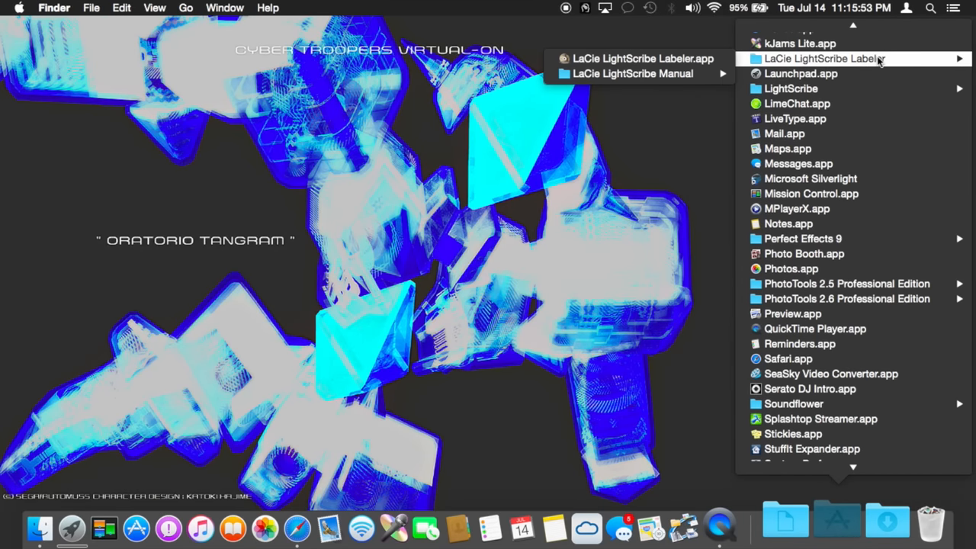
- Launch LaCie LightScribe Labeler from the Applications stack
{"action": "left_click", "coordinate": [642, 57]}
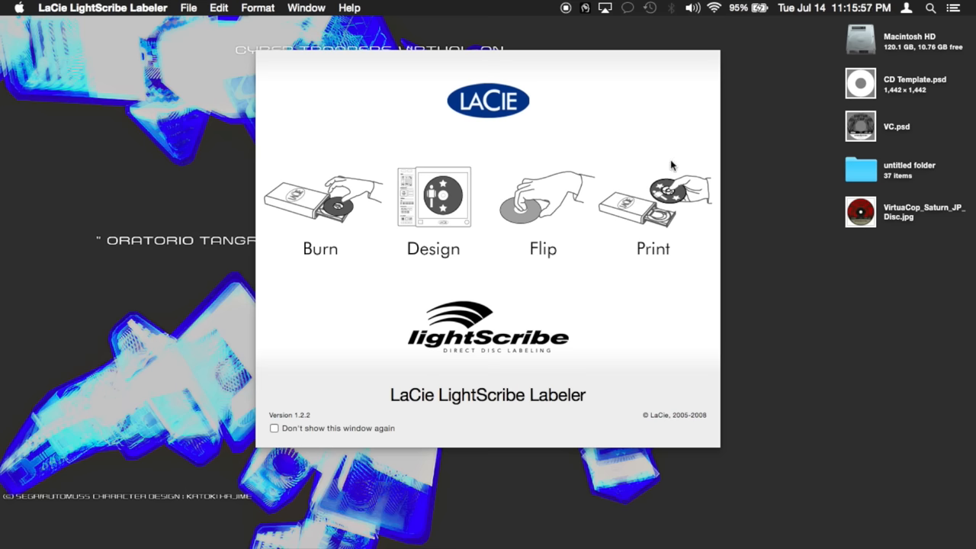
{"action": "mouse_move", "coordinate": [512, 308]}
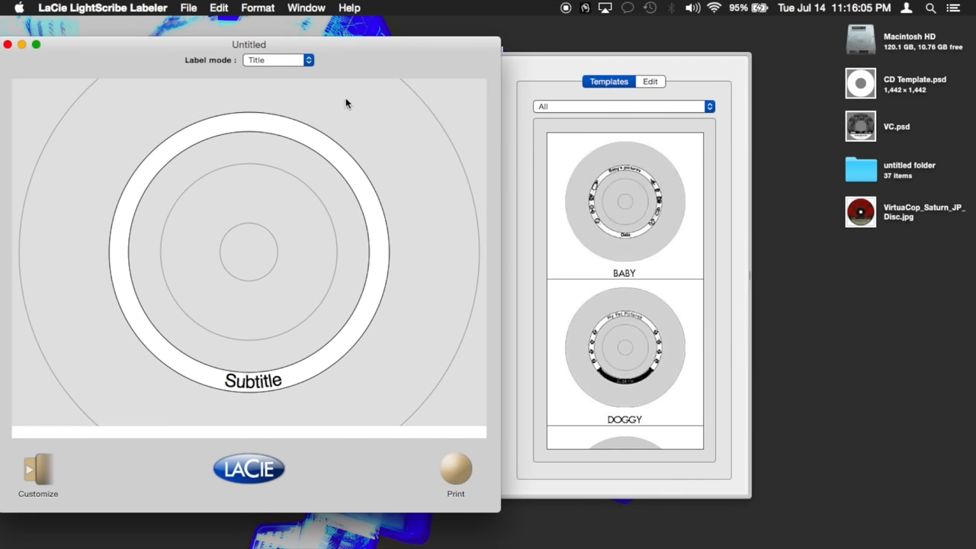
- Switch the label to Full mode and move from templates to label editing
{"action": "left_click", "coordinate": [278, 60]}
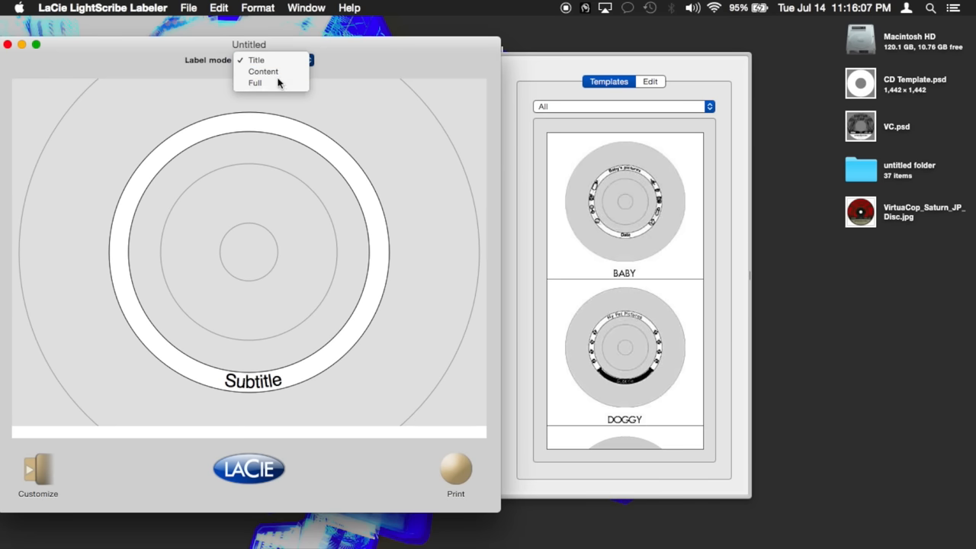
{"action": "left_click", "coordinate": [254, 82]}
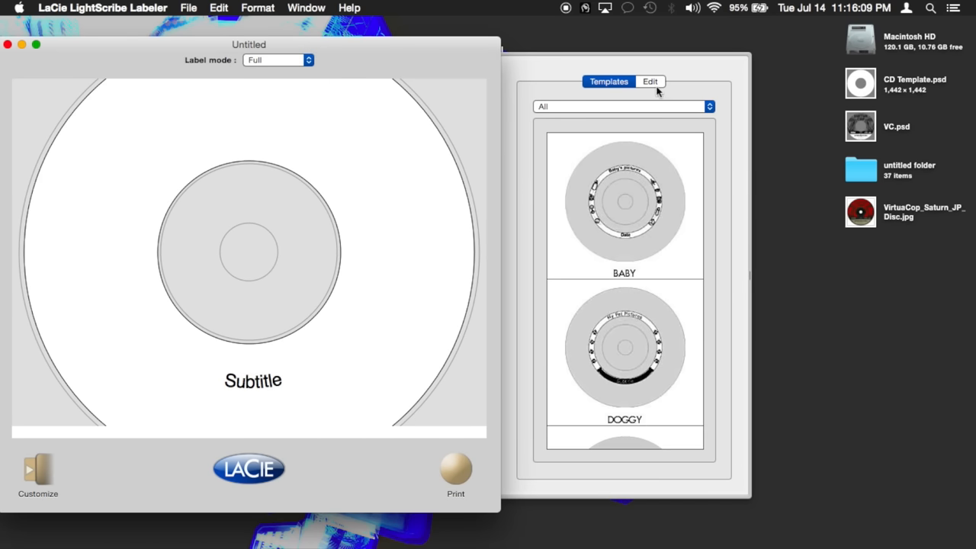
{"action": "left_click", "coordinate": [650, 82]}
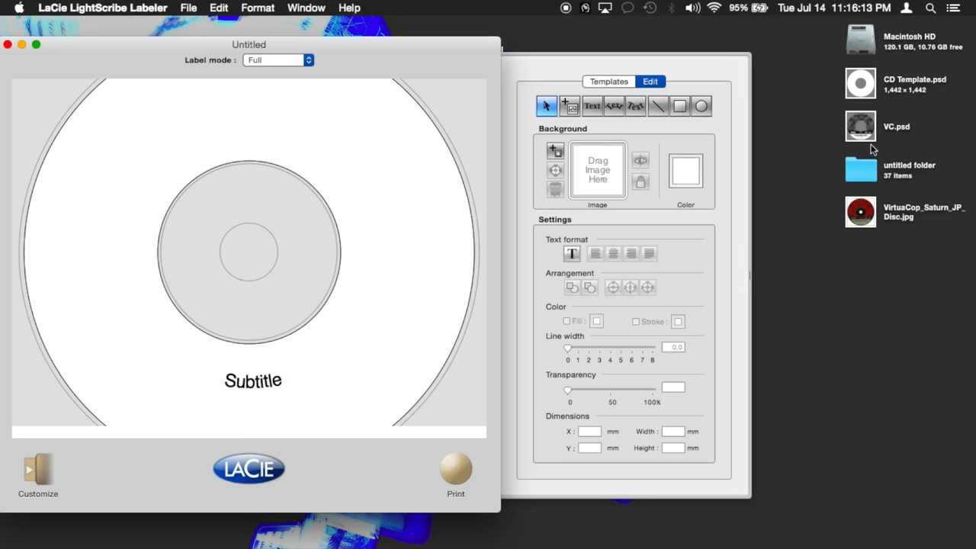
{"action": "mouse_move", "coordinate": [872, 227]}
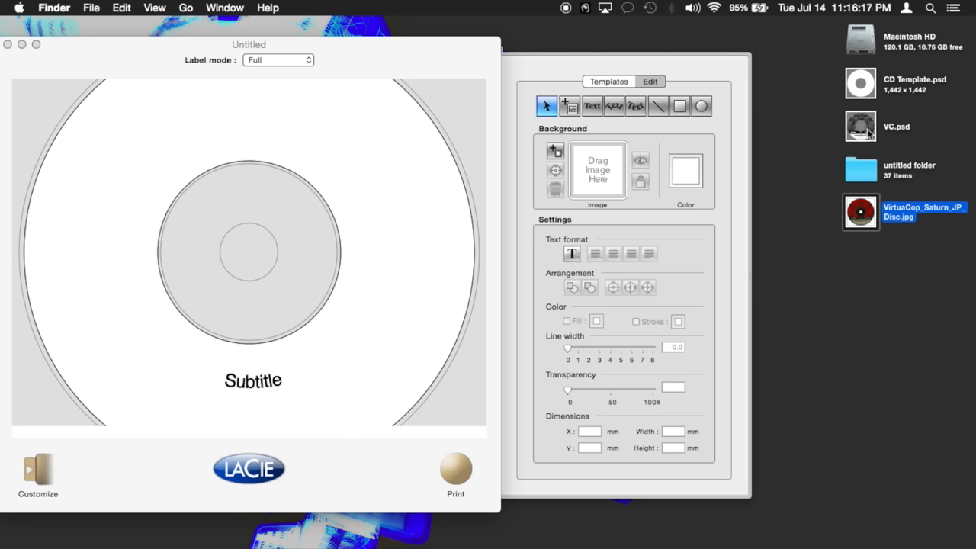
- Set VC.psd as the label's background image and dismiss the empty circular text dialog
{"action": "left_click_drag", "start_coordinate": [860, 126], "coordinate": [598, 171]}
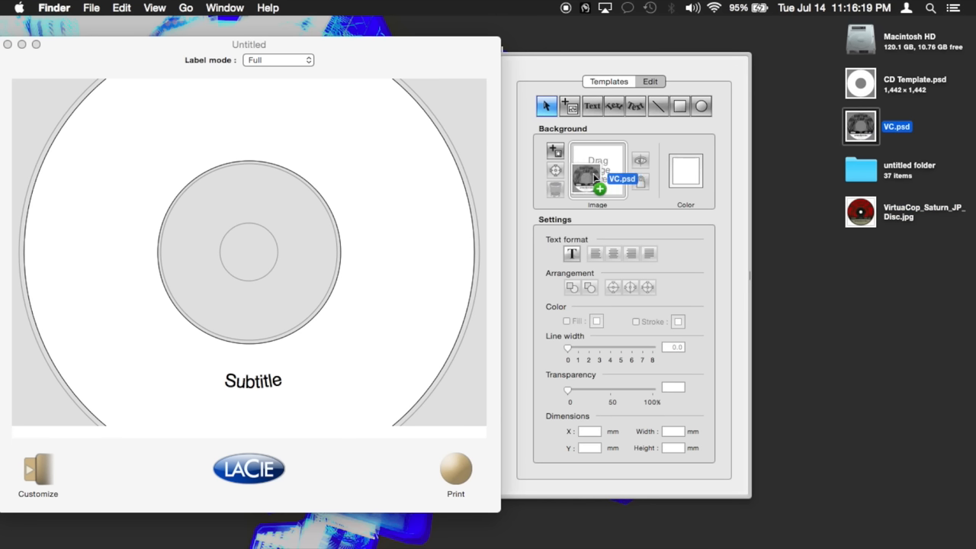
{"action": "left_click", "coordinate": [597, 177]}
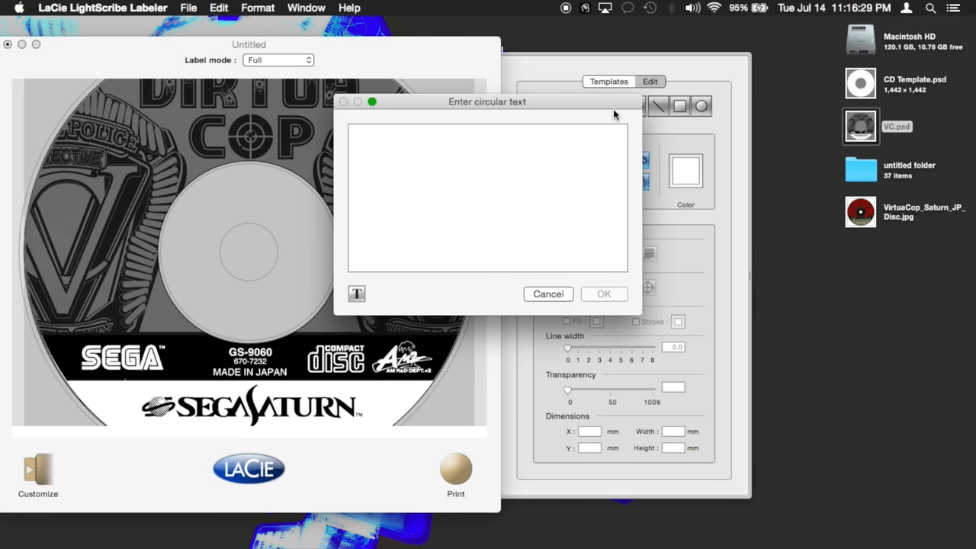
{"action": "left_click", "coordinate": [547, 293]}
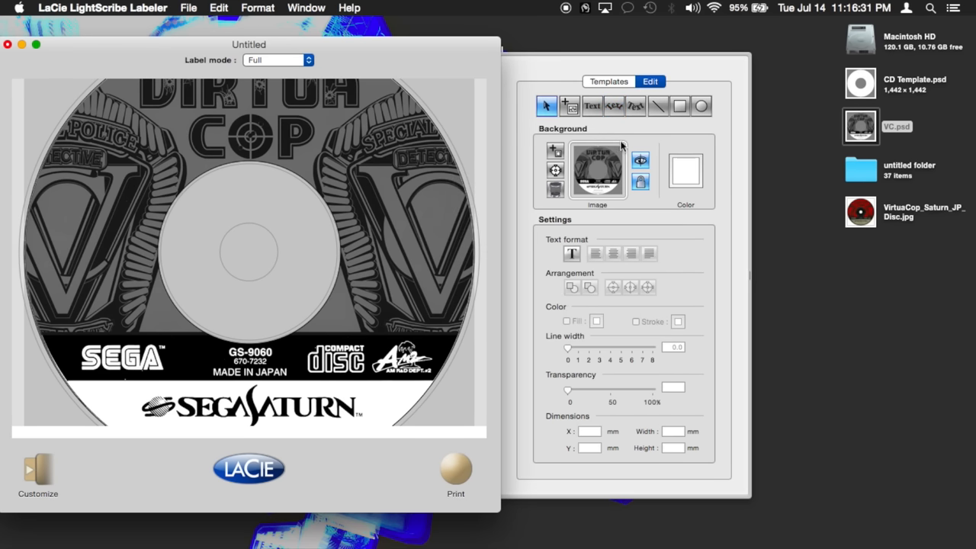
{"action": "mouse_move", "coordinate": [373, 350]}
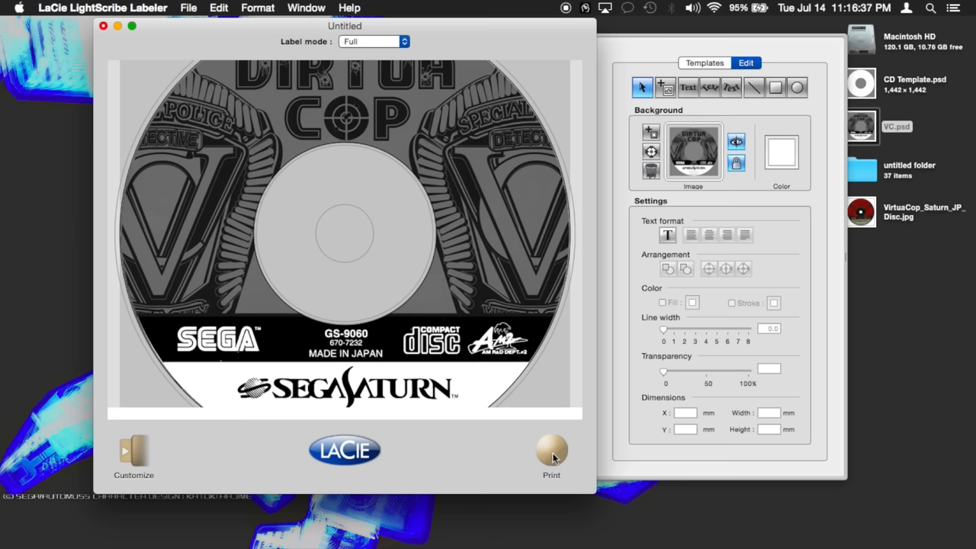
{"action": "mouse_move", "coordinate": [552, 450]}
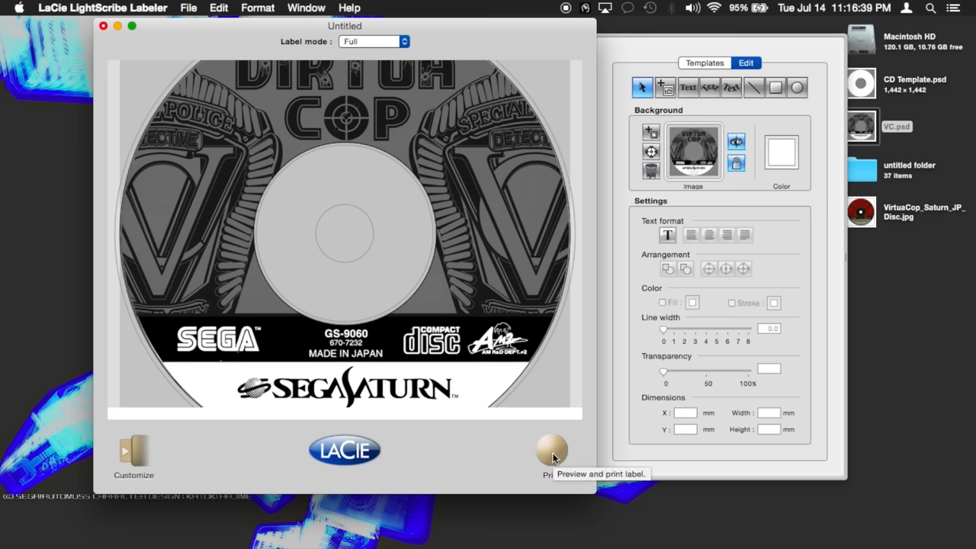
- Bring up the label's print options and check the LightScribe drive information
{"action": "left_click", "coordinate": [552, 450]}
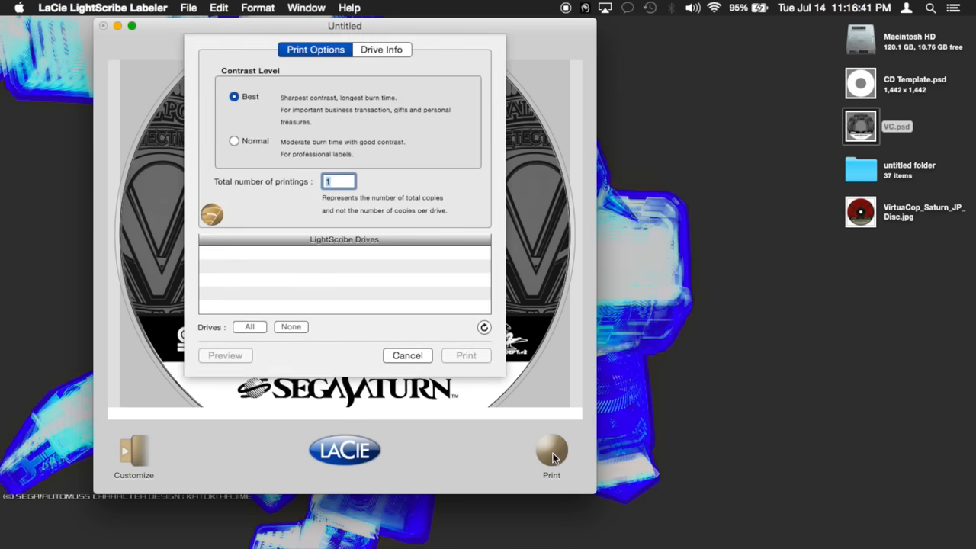
{"action": "mouse_move", "coordinate": [320, 294]}
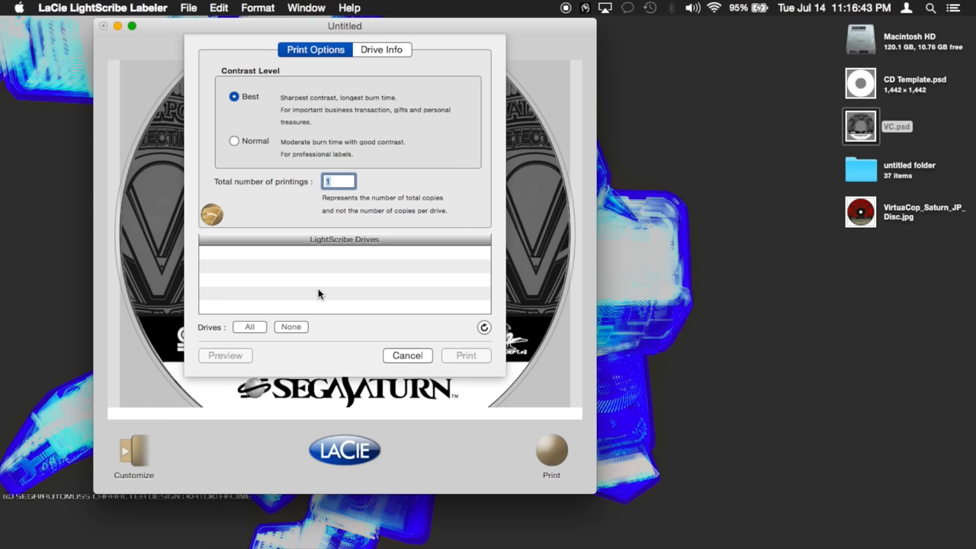
{"action": "mouse_move", "coordinate": [305, 275]}
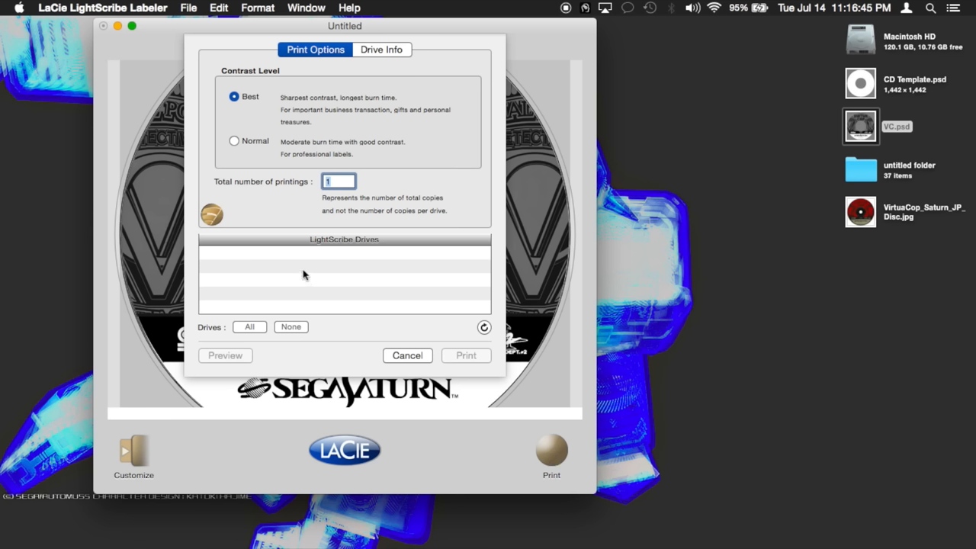
{"action": "mouse_move", "coordinate": [381, 83]}
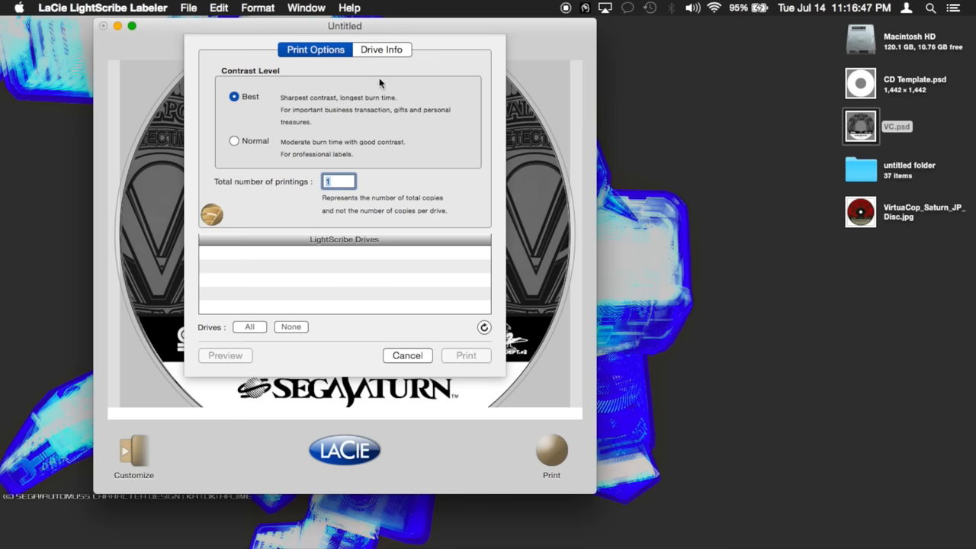
{"action": "left_click", "coordinate": [381, 49]}
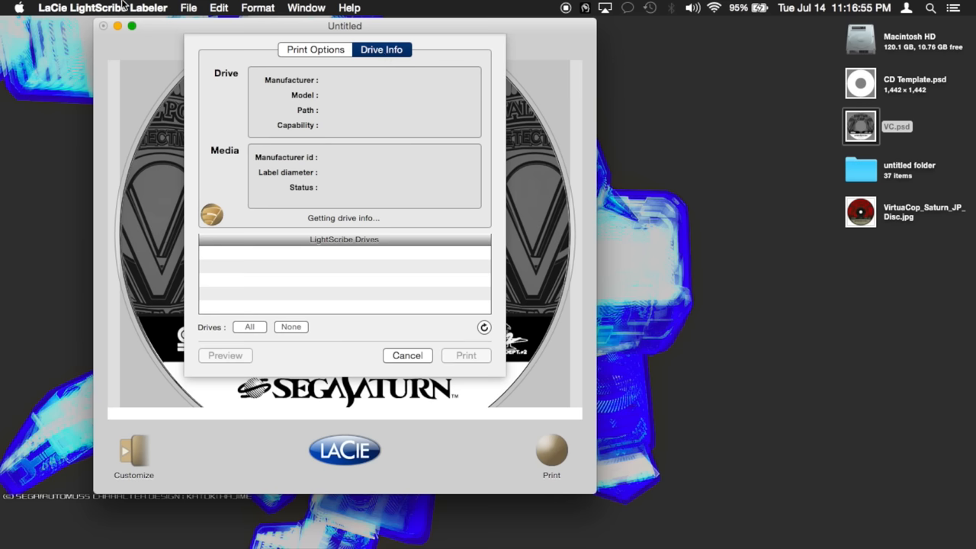
{"action": "left_click", "coordinate": [100, 8]}
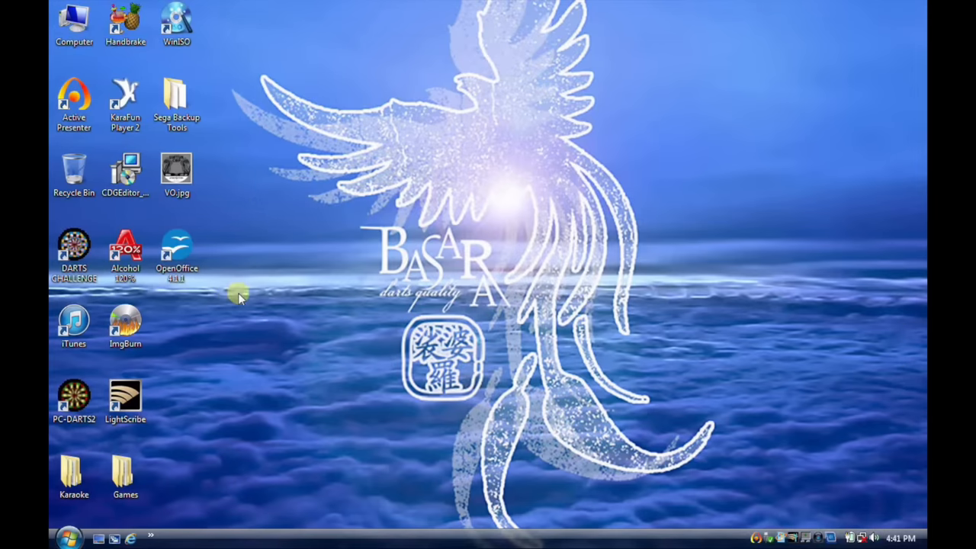
- Launch LightScribe Template Labeler on Windows and choose a full-image disc template
{"action": "double_click", "coordinate": [125, 397]}
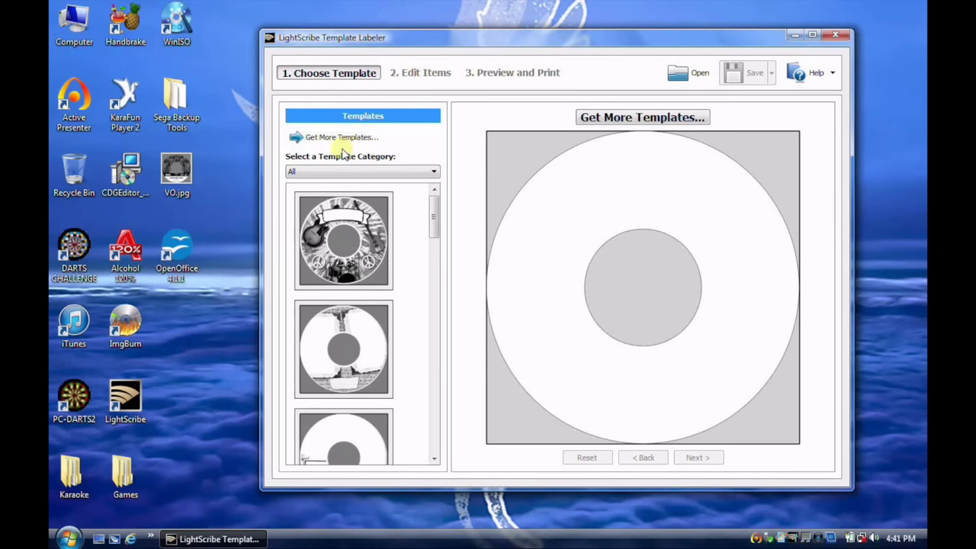
{"action": "scroll", "scroll_direction": "down", "scroll_amount": 3}
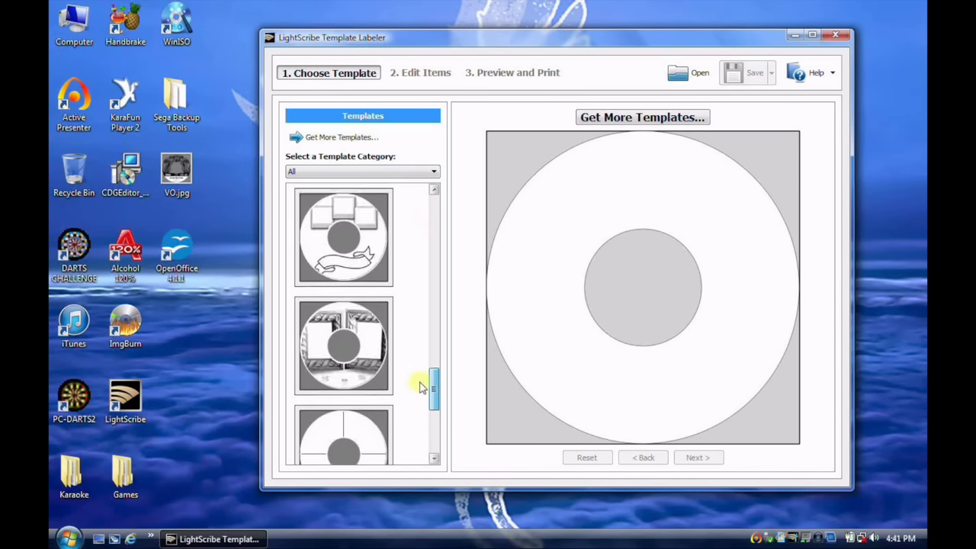
{"action": "left_click", "coordinate": [343, 297]}
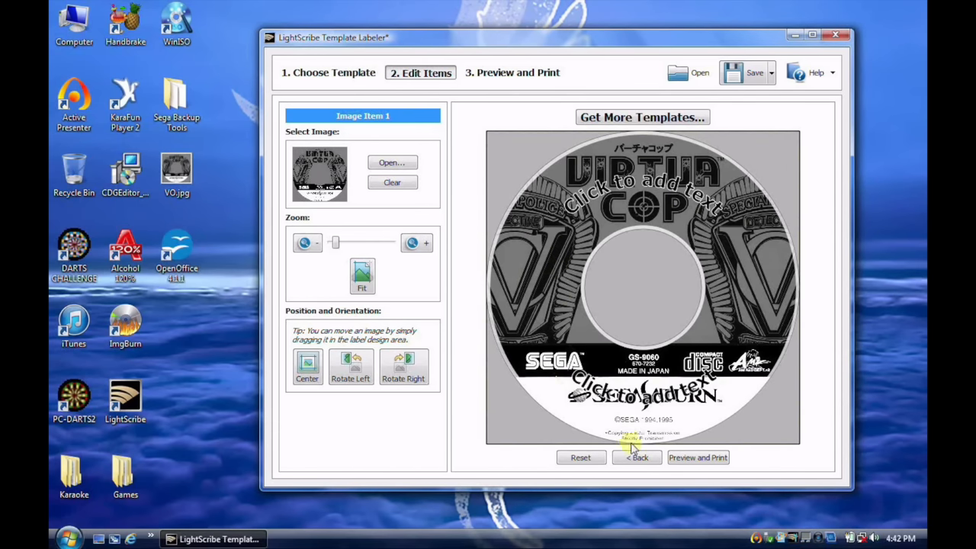
{"action": "mouse_move", "coordinate": [697, 457]}
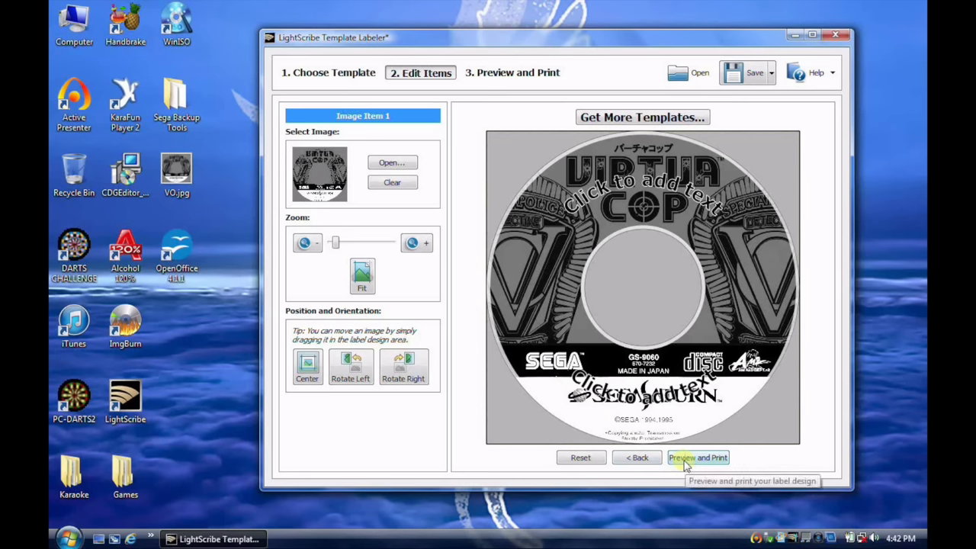
- Preview the Virtua Cop label for printing, trying a red disc then returning to gold
{"action": "left_click", "coordinate": [697, 457]}
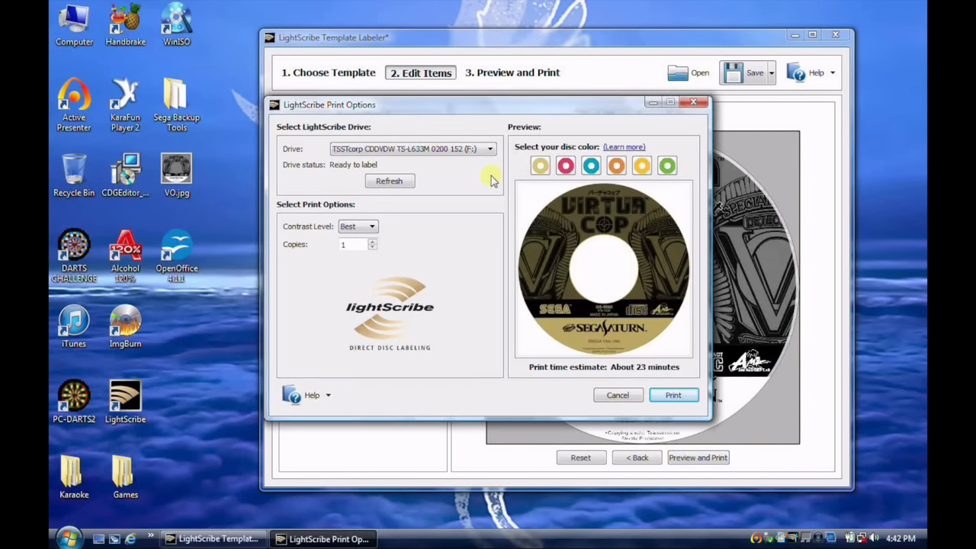
{"action": "mouse_move", "coordinate": [598, 343]}
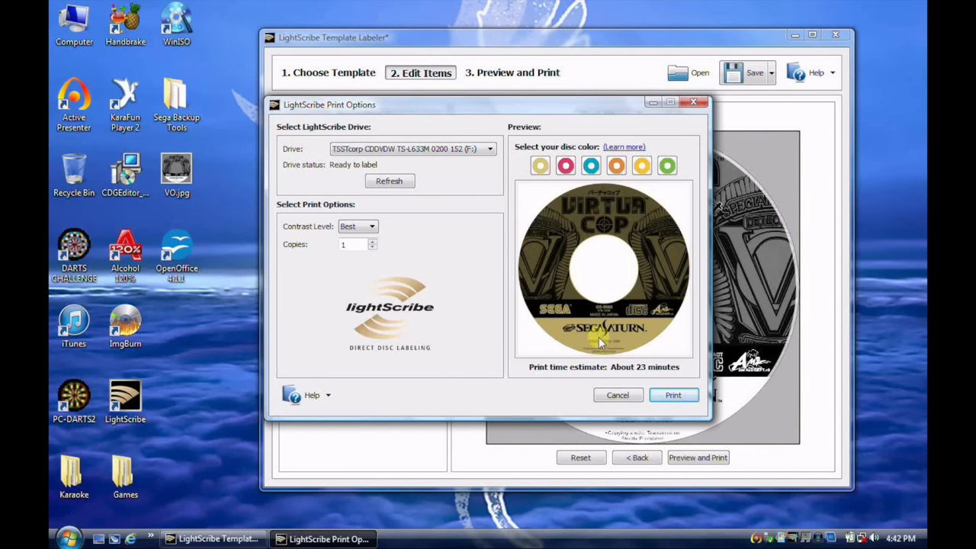
{"action": "left_click", "coordinate": [566, 165]}
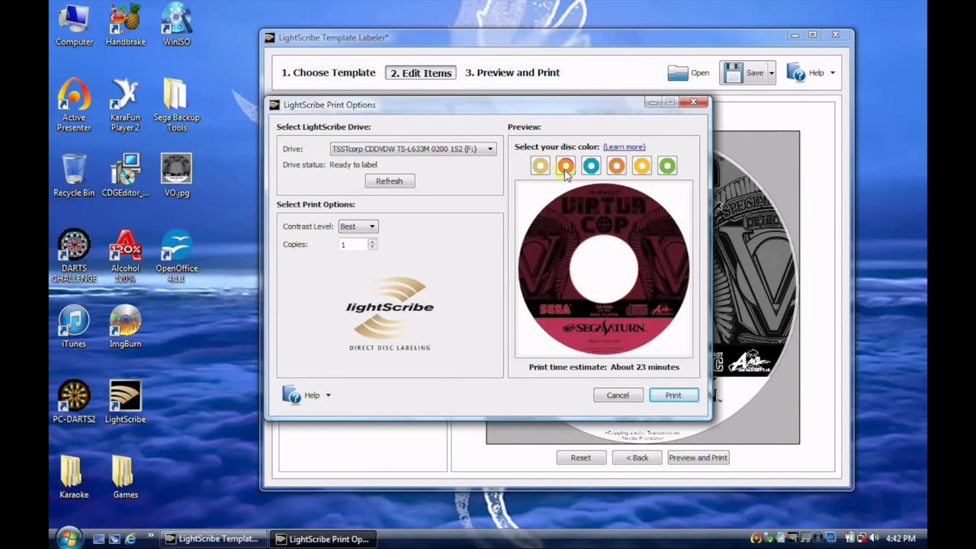
{"action": "left_click", "coordinate": [564, 164]}
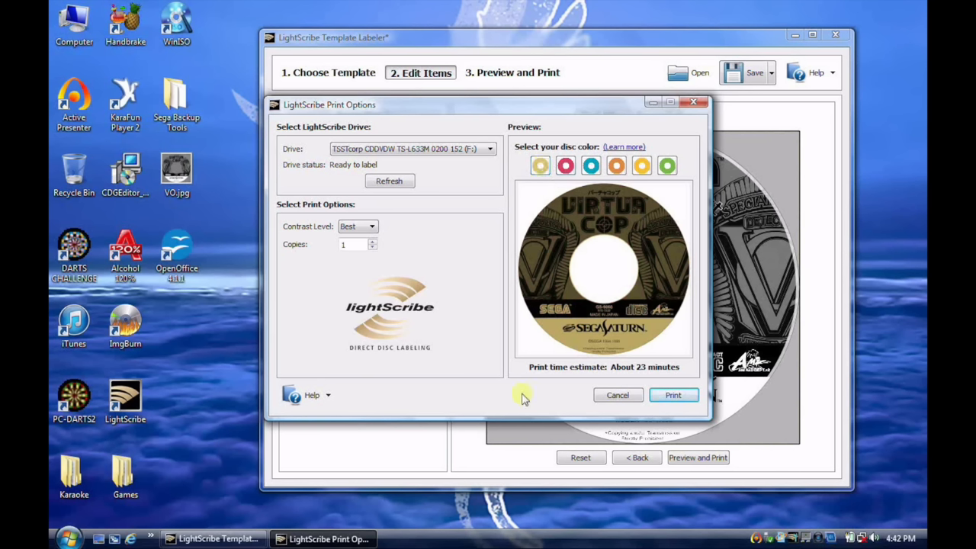
{"action": "mouse_move", "coordinate": [409, 247]}
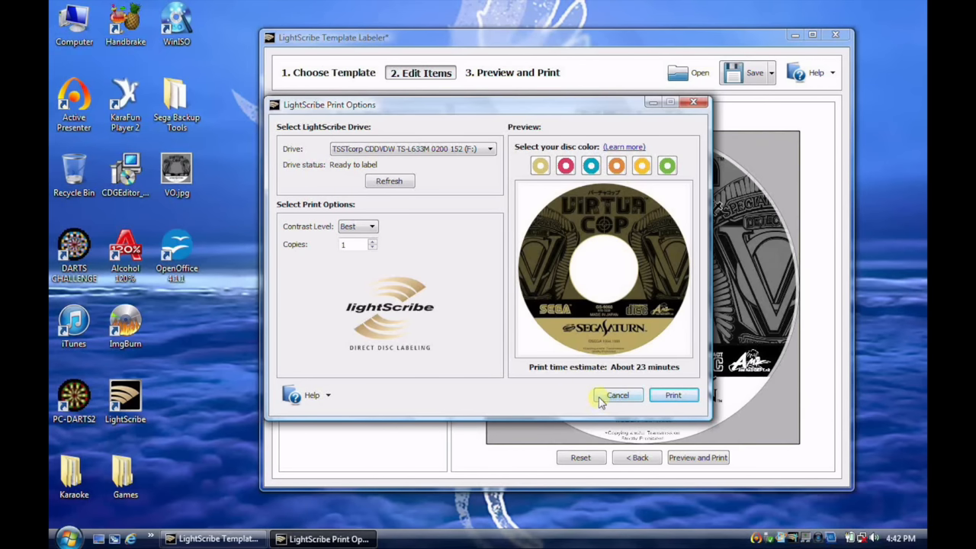
- Cancel the print options and quit Template Labeler without saving the design
{"action": "left_click", "coordinate": [617, 395]}
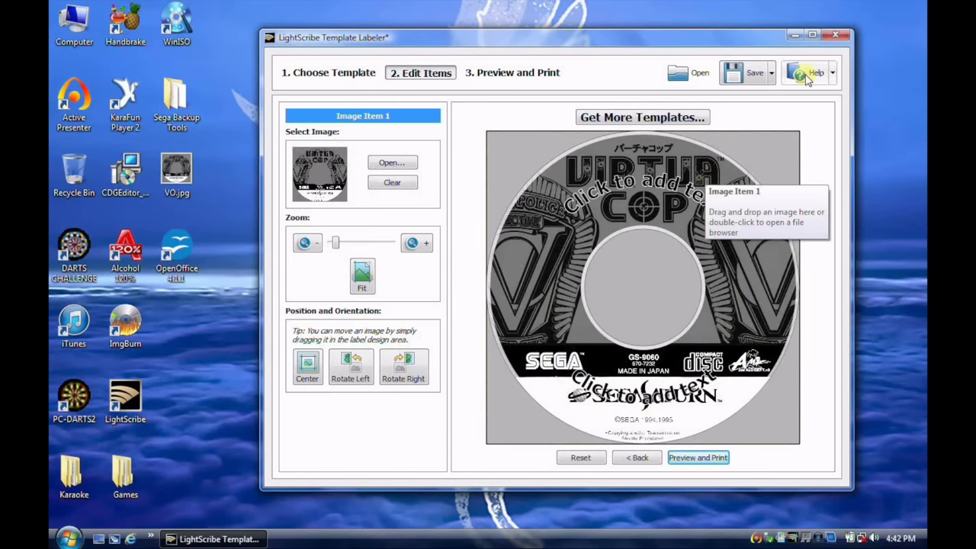
{"action": "left_click", "coordinate": [835, 35]}
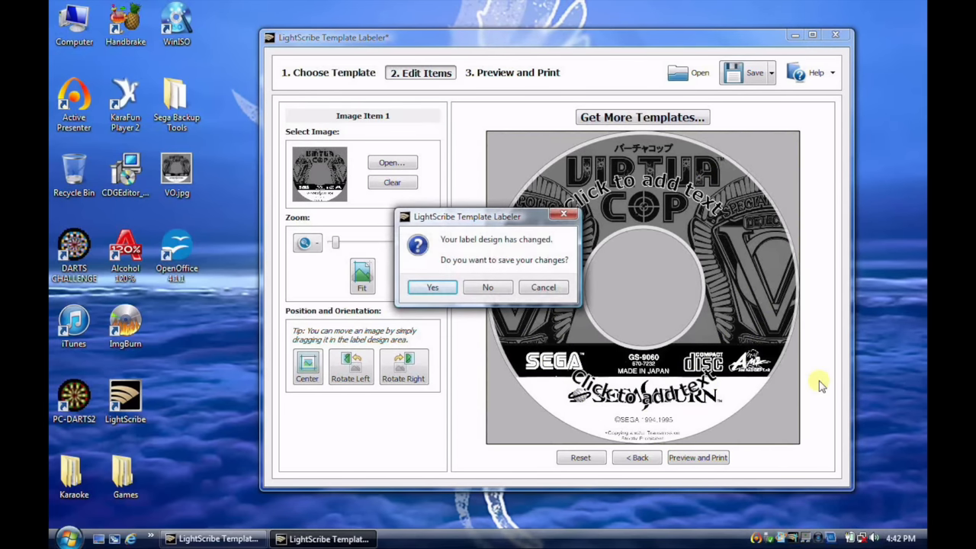
{"action": "left_click", "coordinate": [488, 287]}
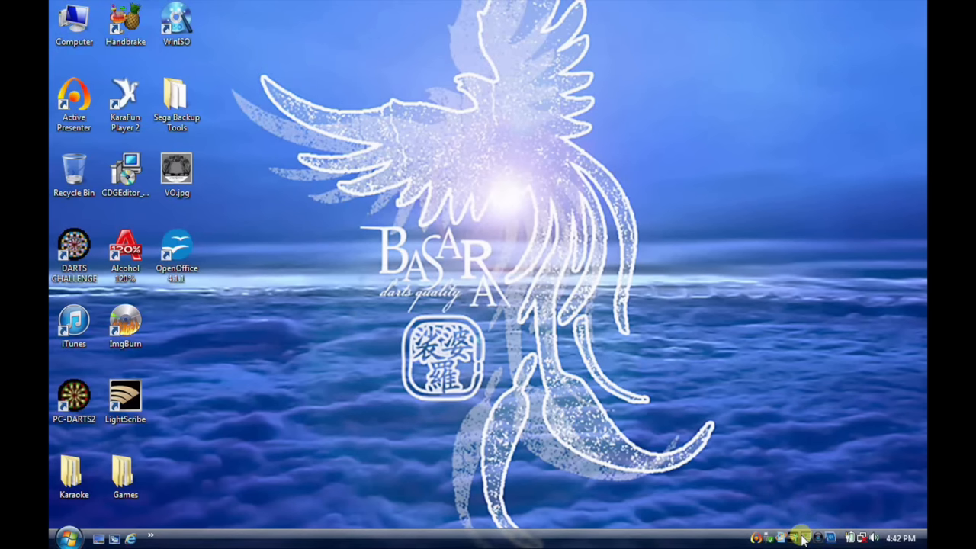
{"action": "mouse_move", "coordinate": [779, 537]}
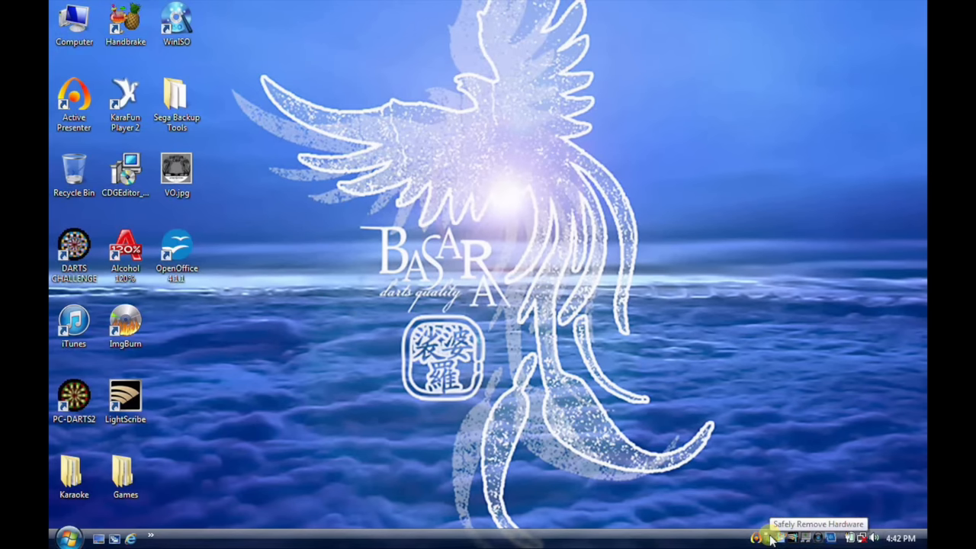